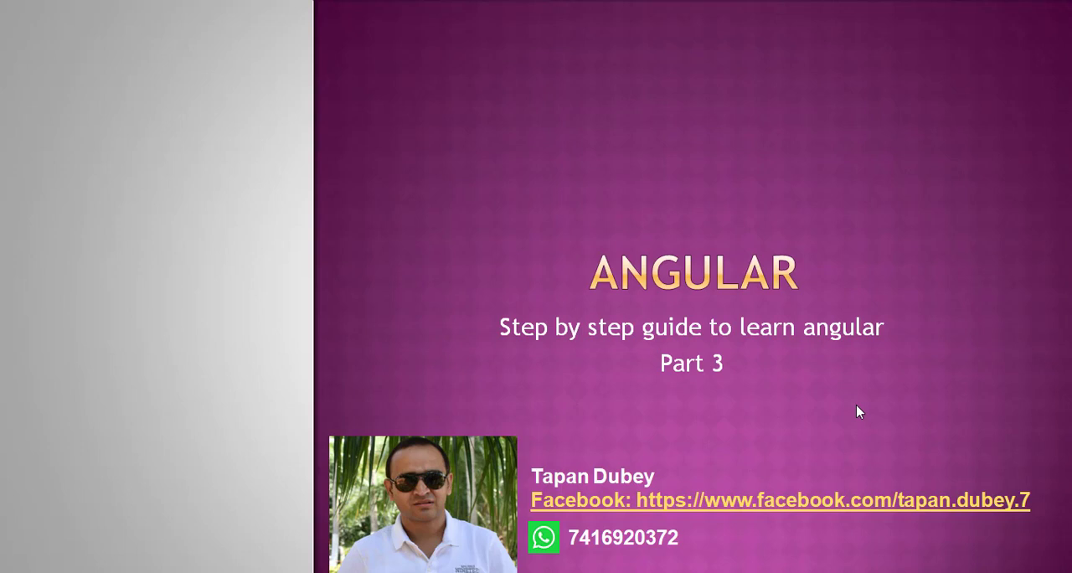
mouse_move(543, 321)
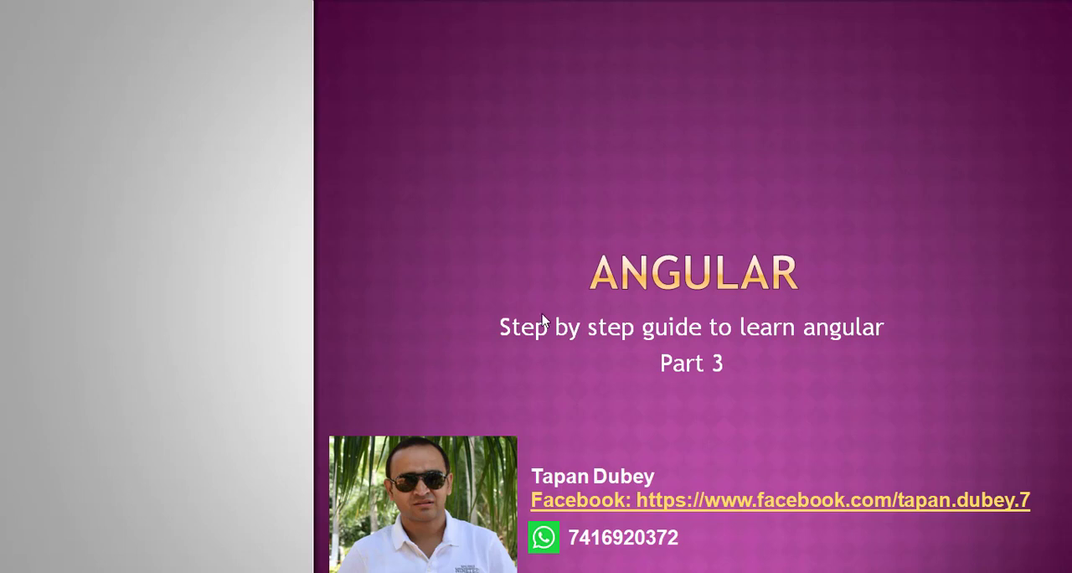
Step: Advance to the TODO APPLICATION slide with its dashboard, to-do, login and register mockups
key("Right")
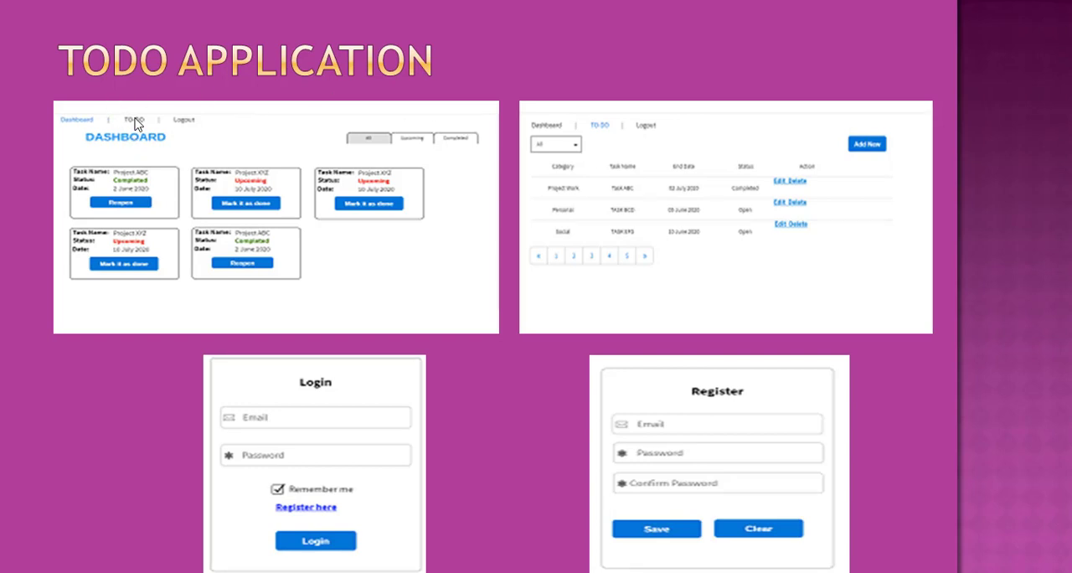
mouse_move(399, 92)
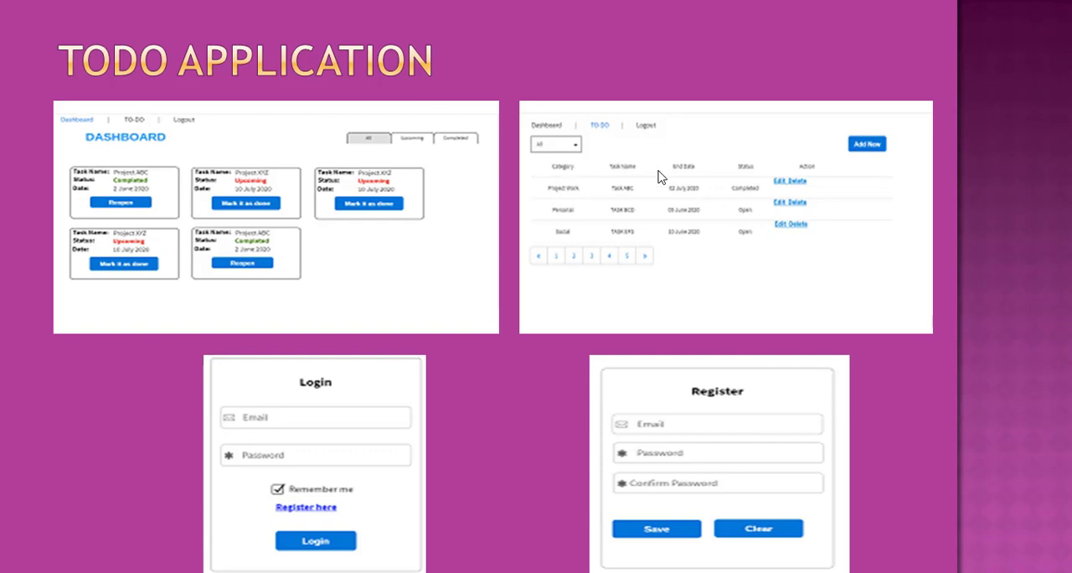
mouse_move(654, 127)
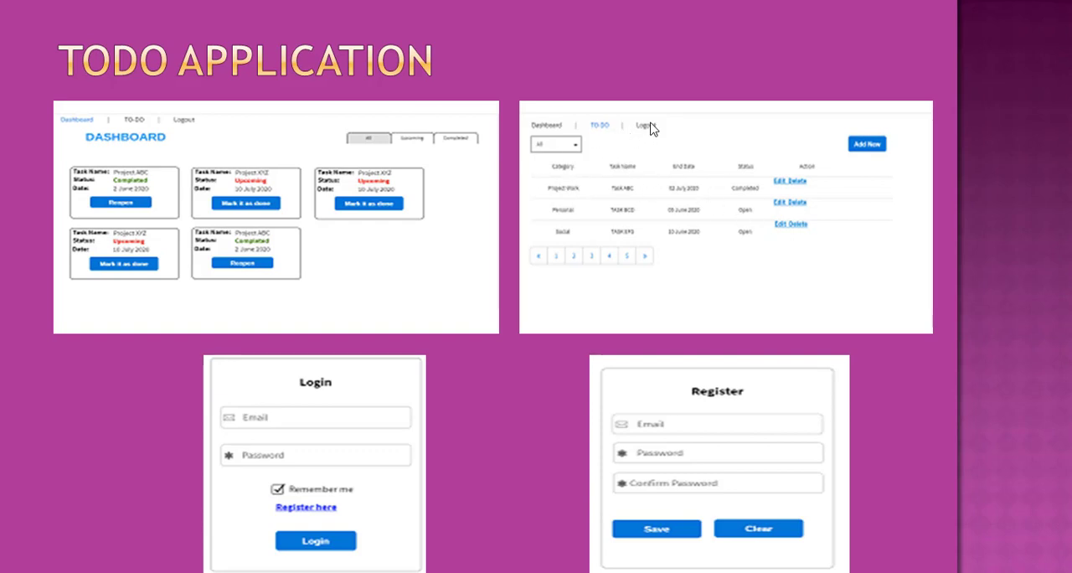
mouse_move(917, 169)
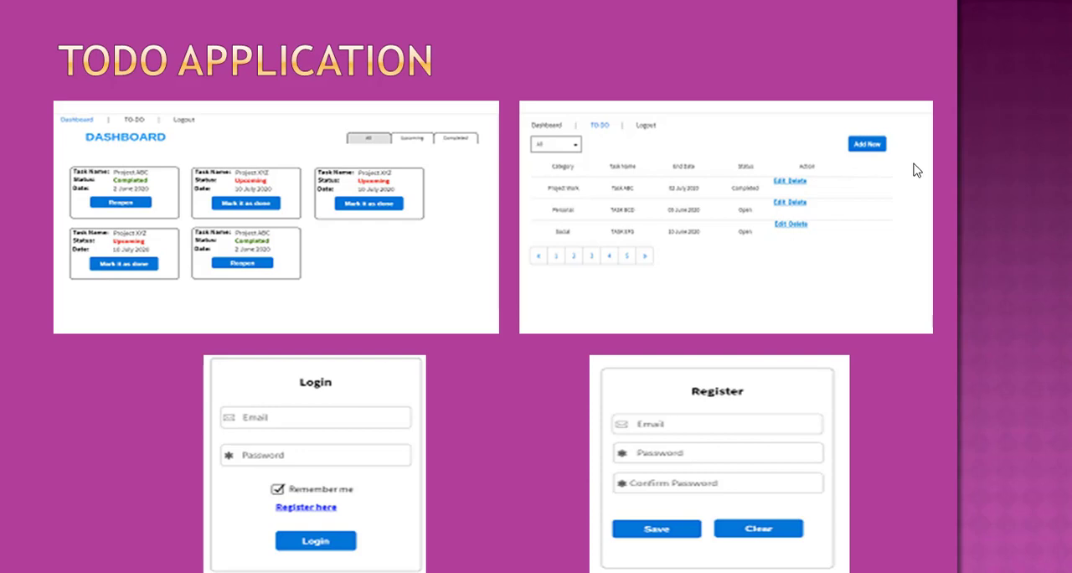
mouse_move(779, 175)
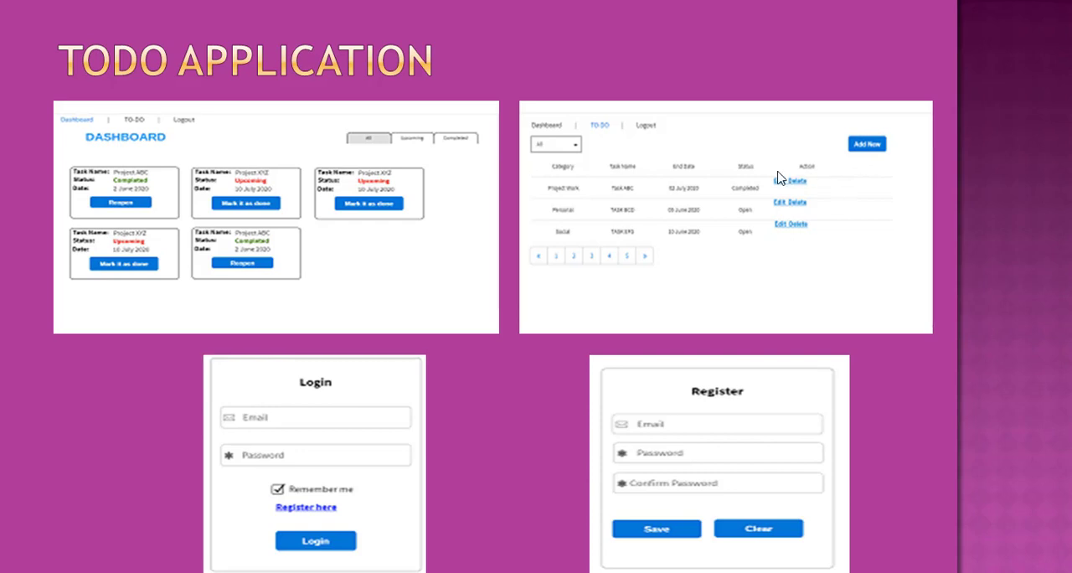
mouse_move(848, 214)
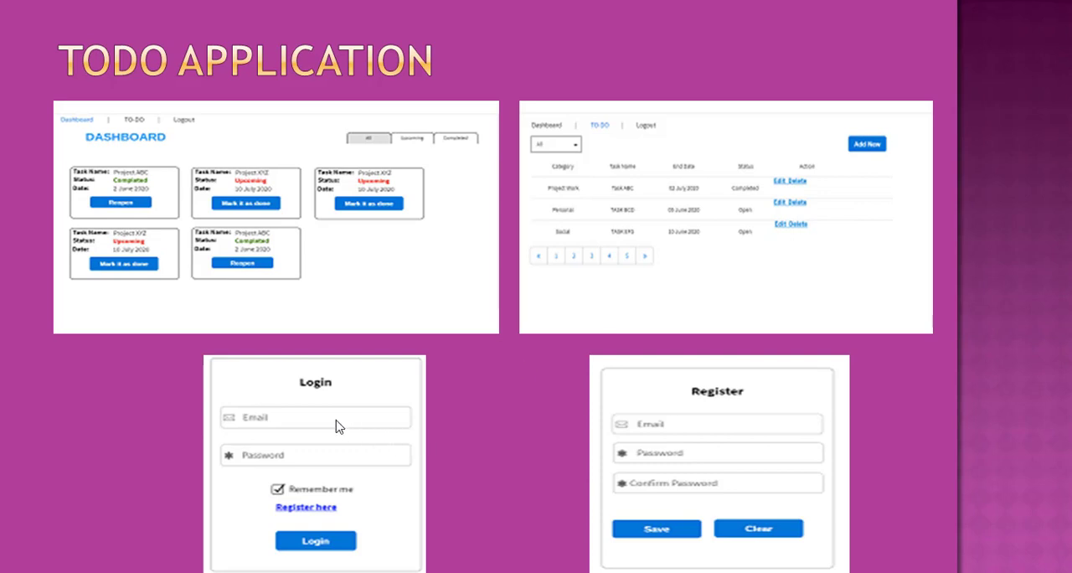
mouse_move(664, 419)
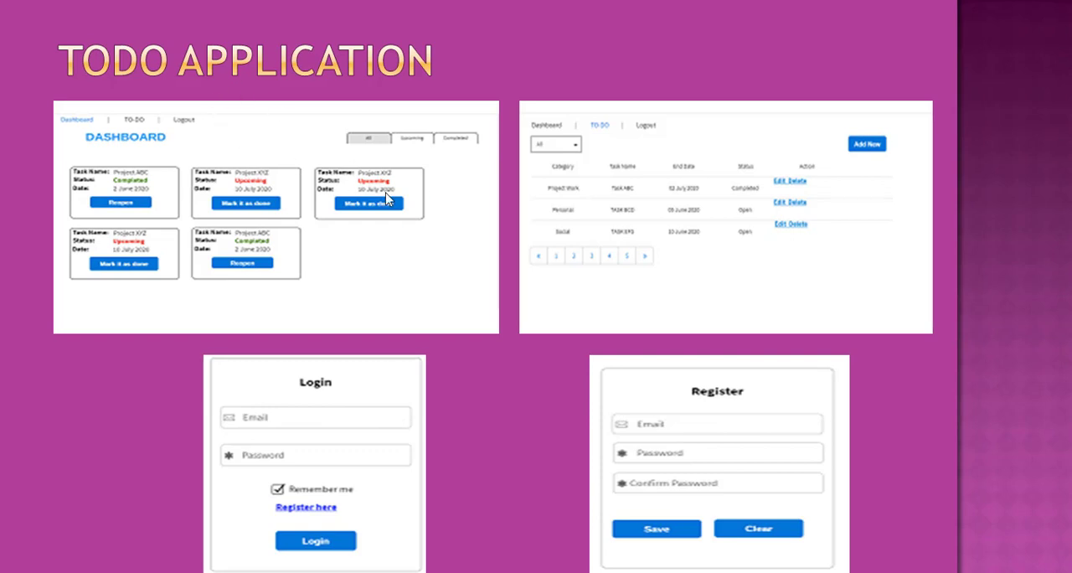
mouse_move(349, 118)
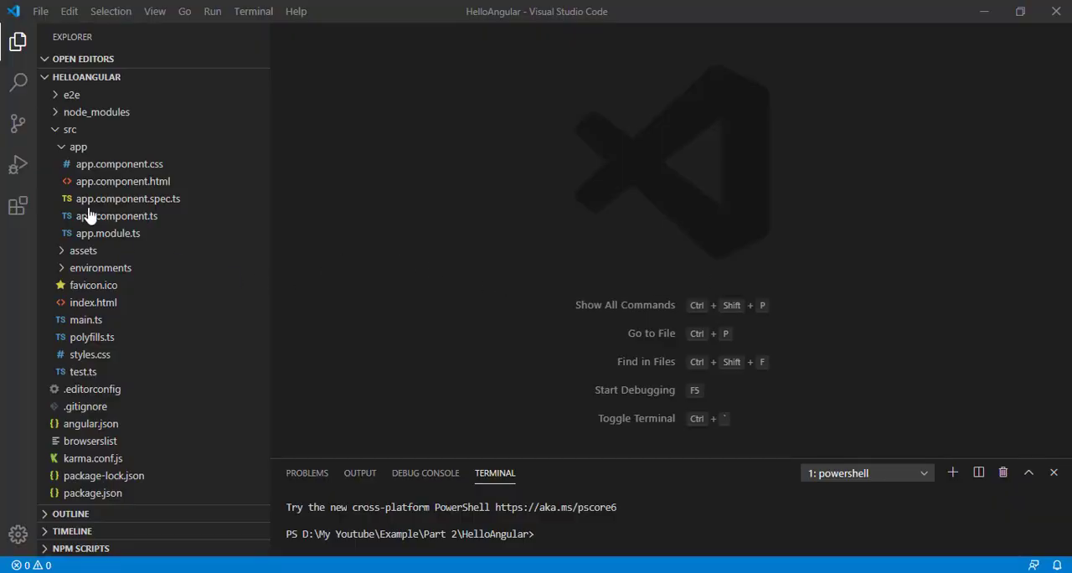
mouse_move(399, 110)
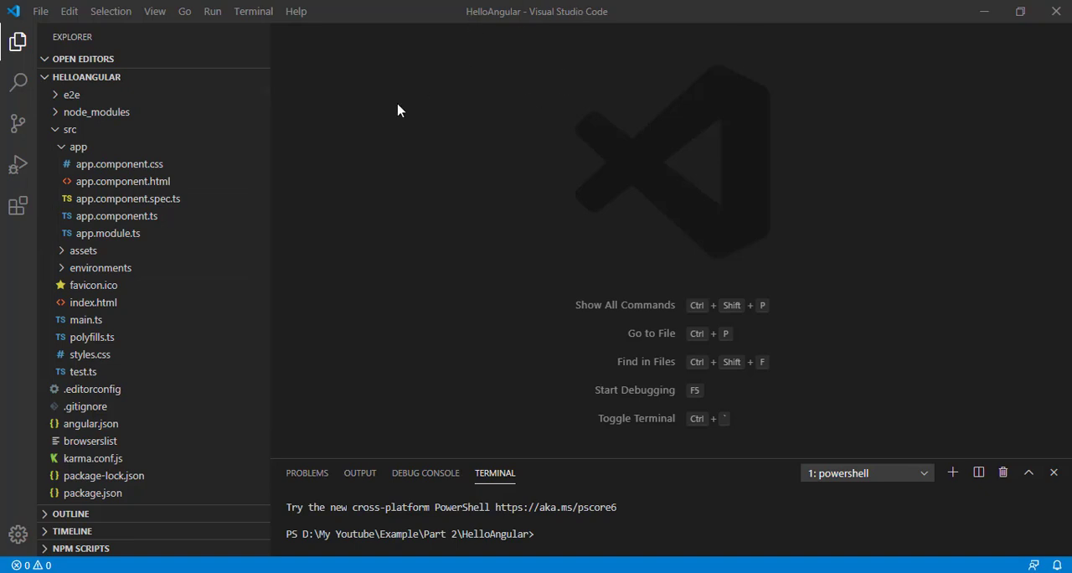
mouse_move(189, 223)
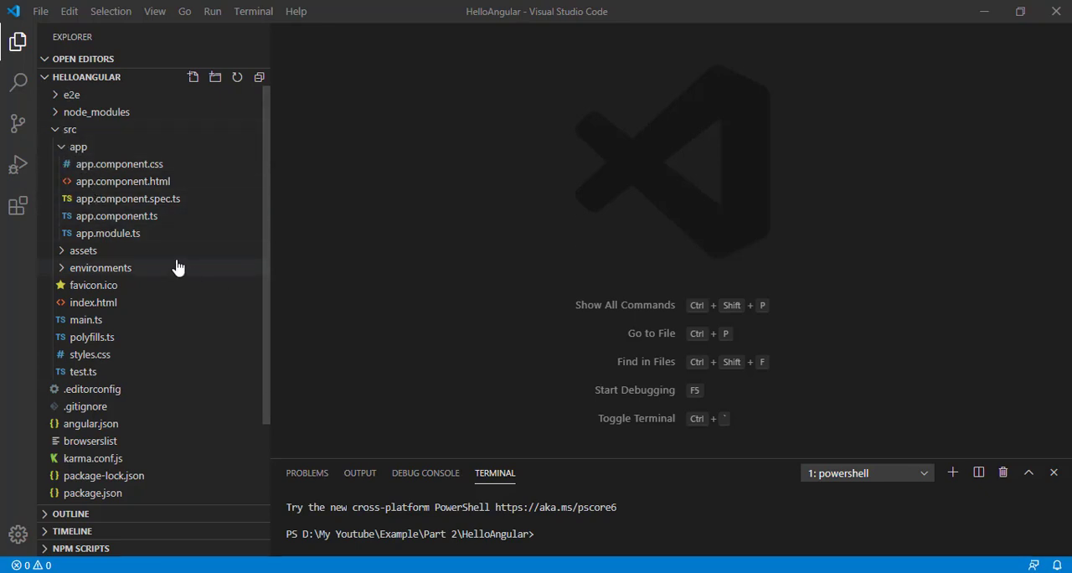
mouse_move(107, 233)
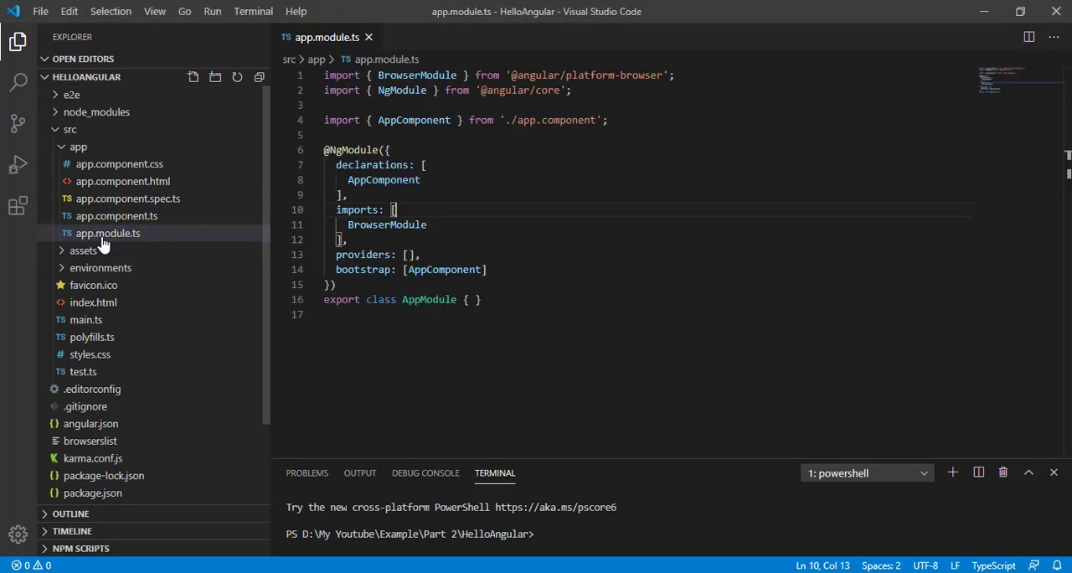
double_click(387, 225)
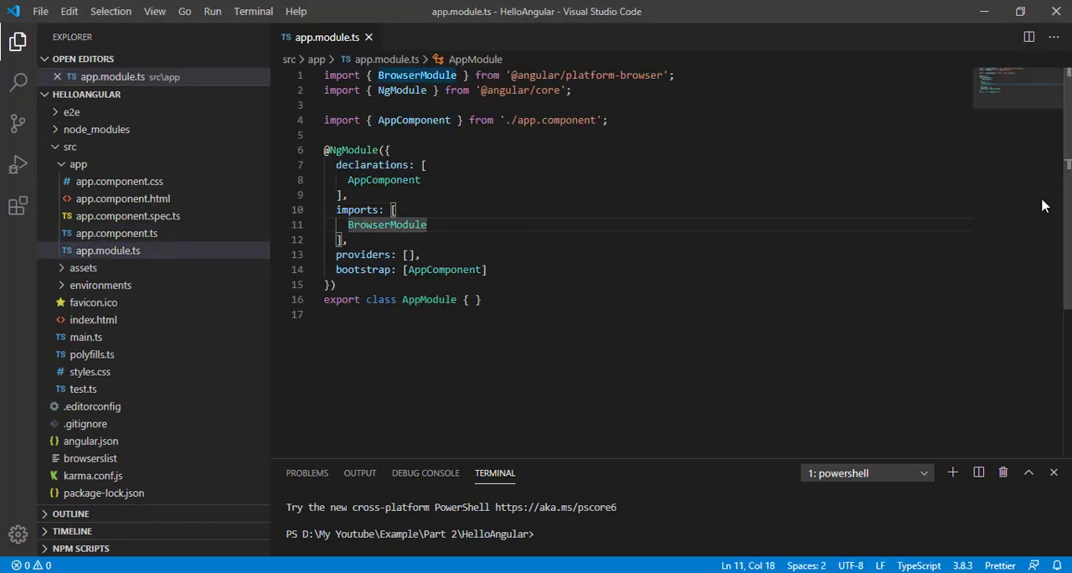
mouse_move(551, 176)
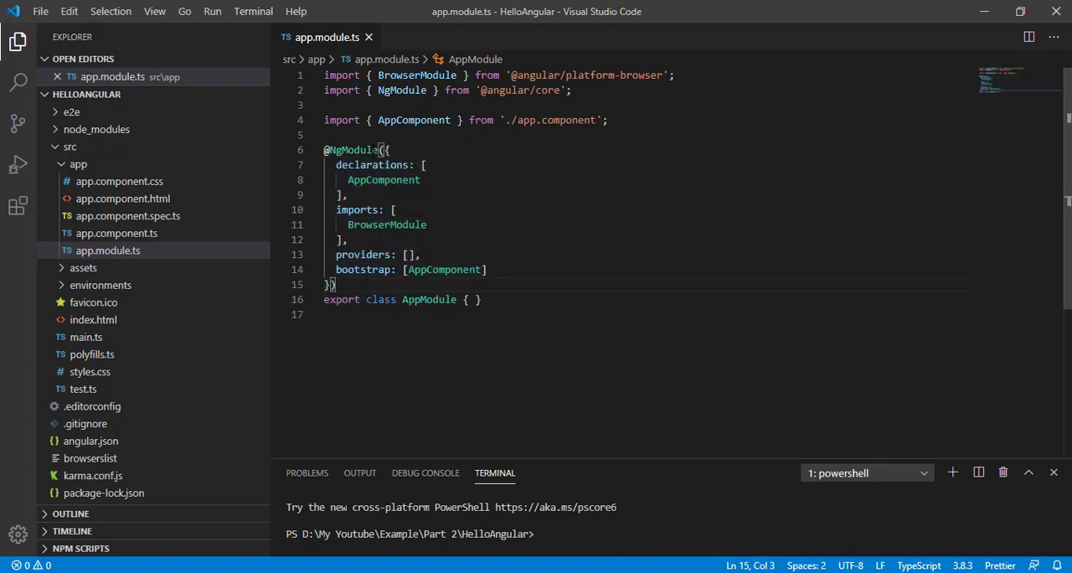
left_click_drag(381, 149, 351, 299)
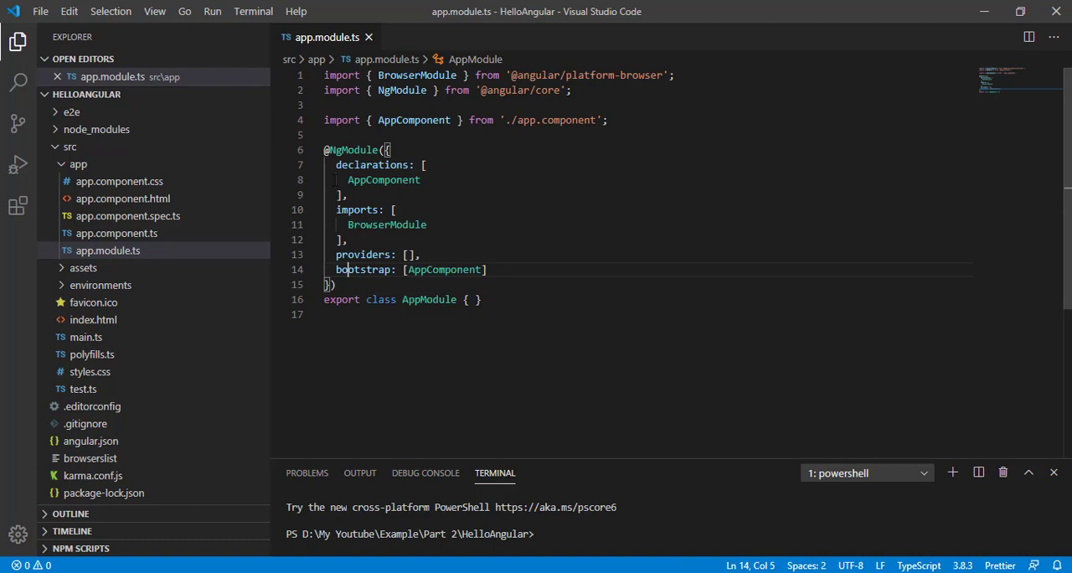
left_click_drag(336, 164, 346, 194)
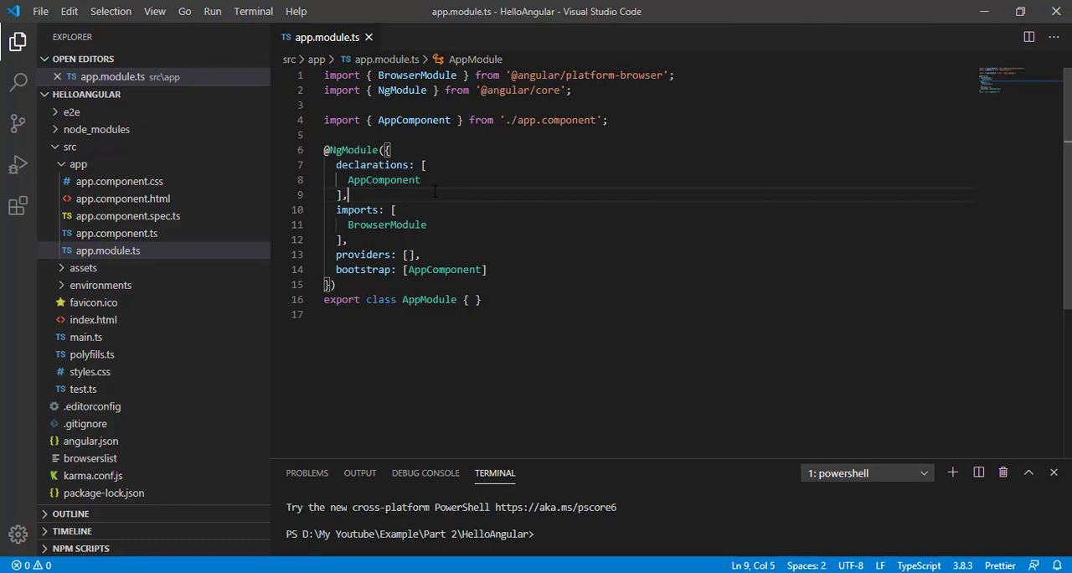
mouse_move(382, 179)
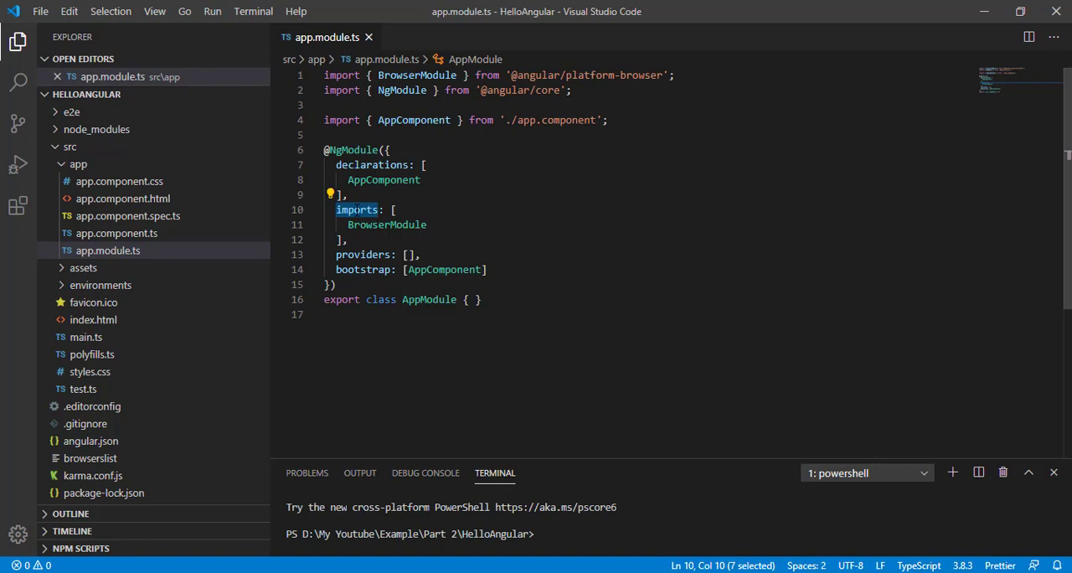
double_click(386, 225)
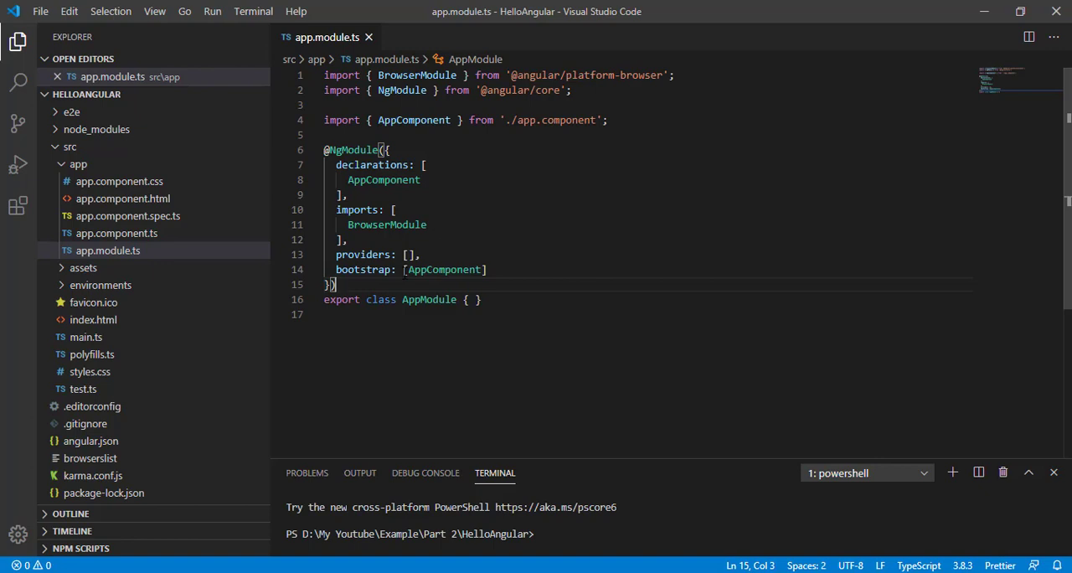
double_click(443, 269)
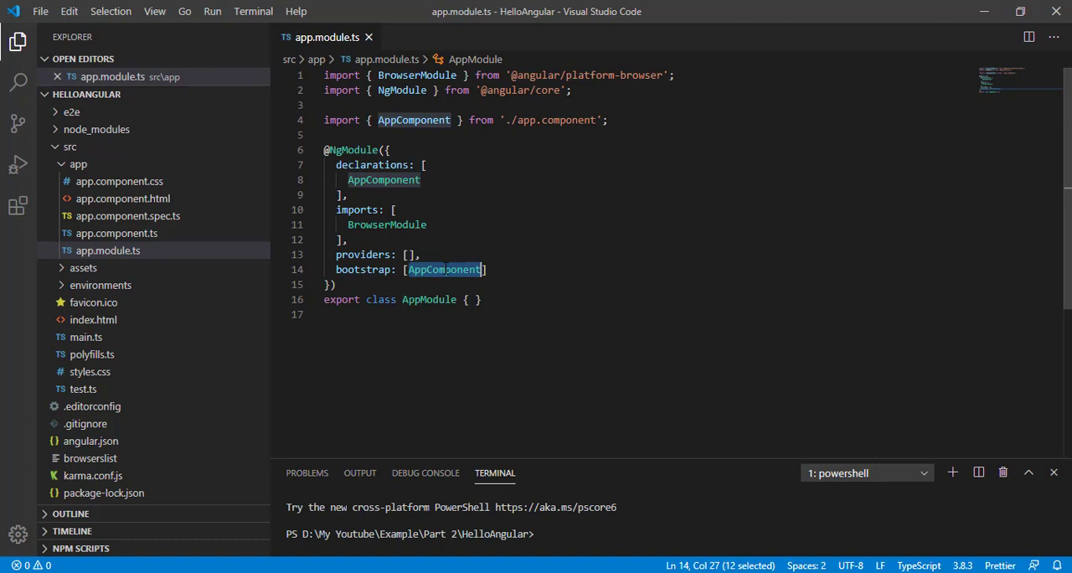
mouse_move(444, 268)
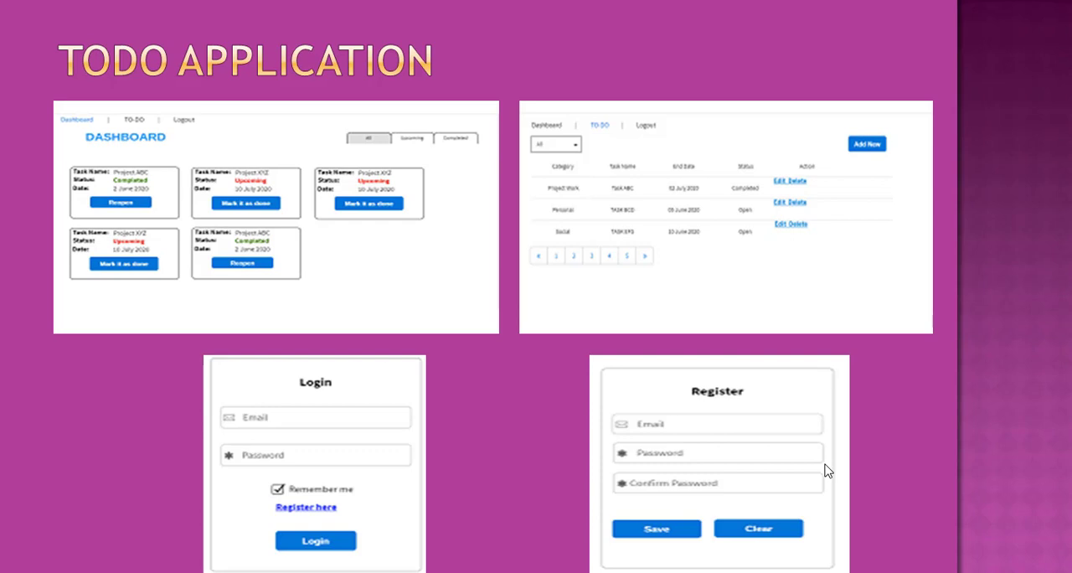
mouse_move(775, 272)
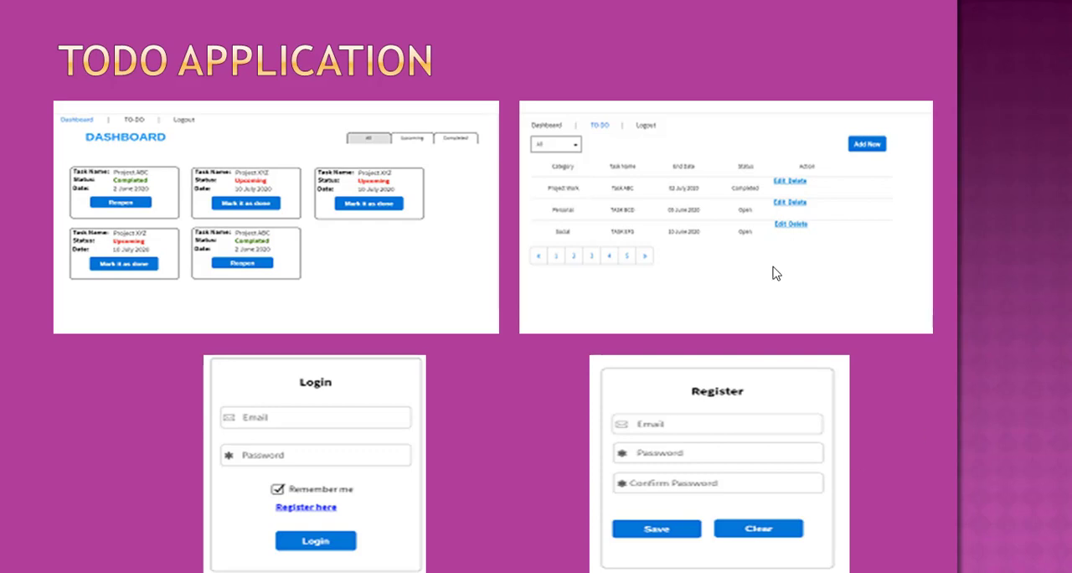
mouse_move(130, 155)
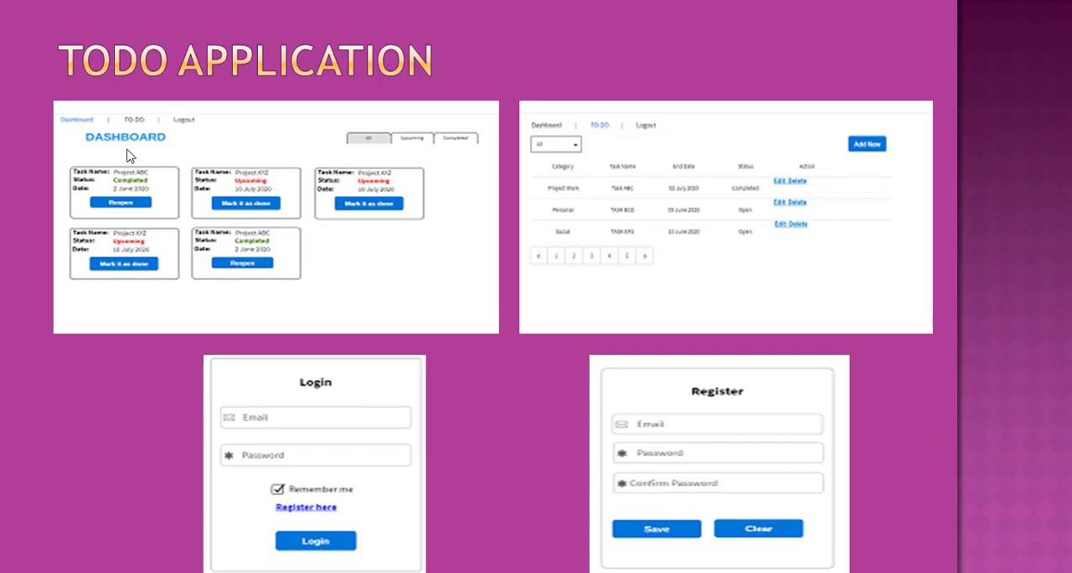
mouse_move(607, 122)
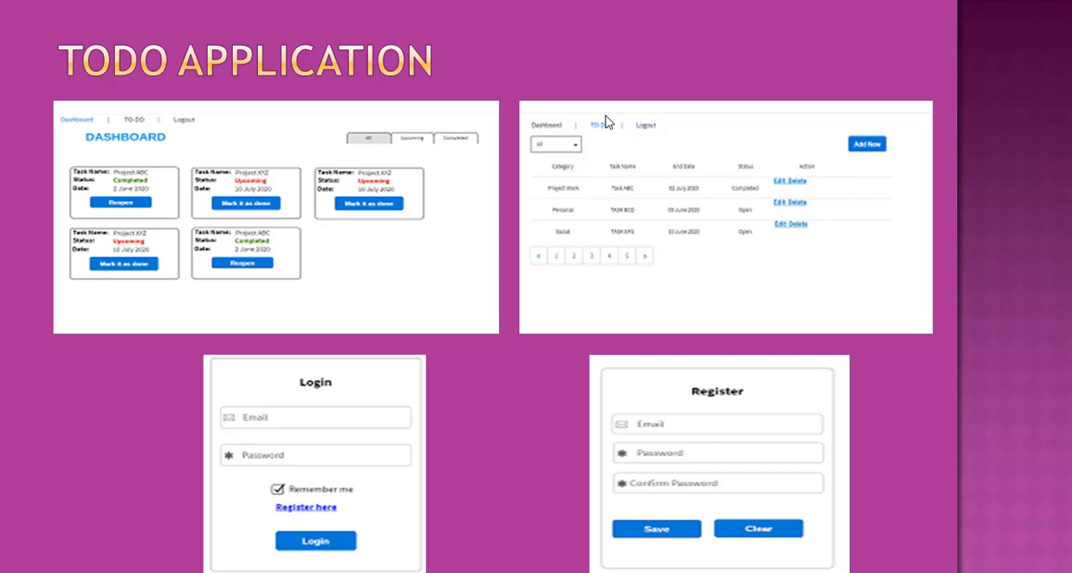
mouse_move(679, 141)
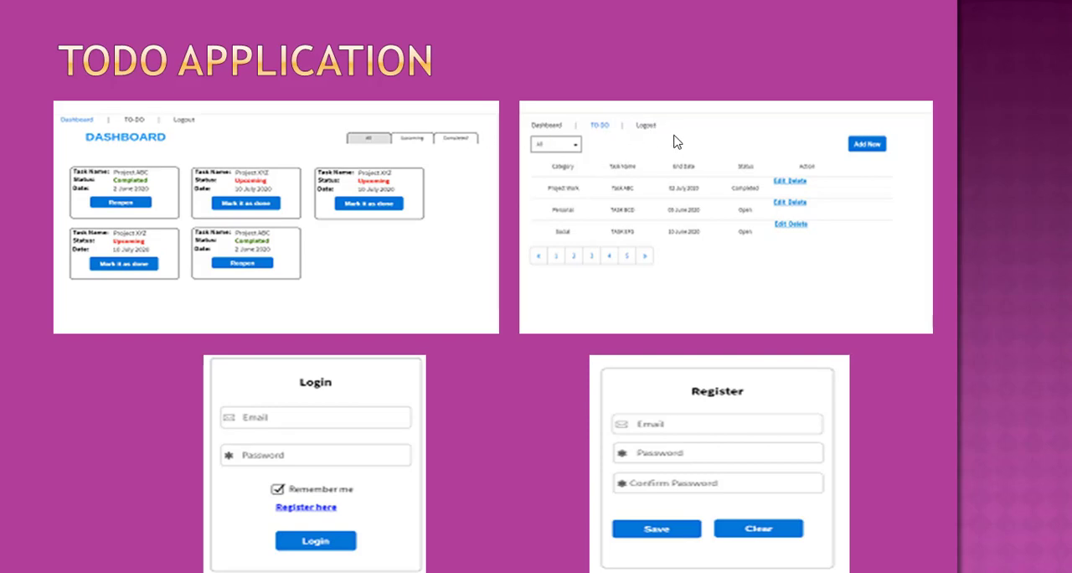
mouse_move(697, 358)
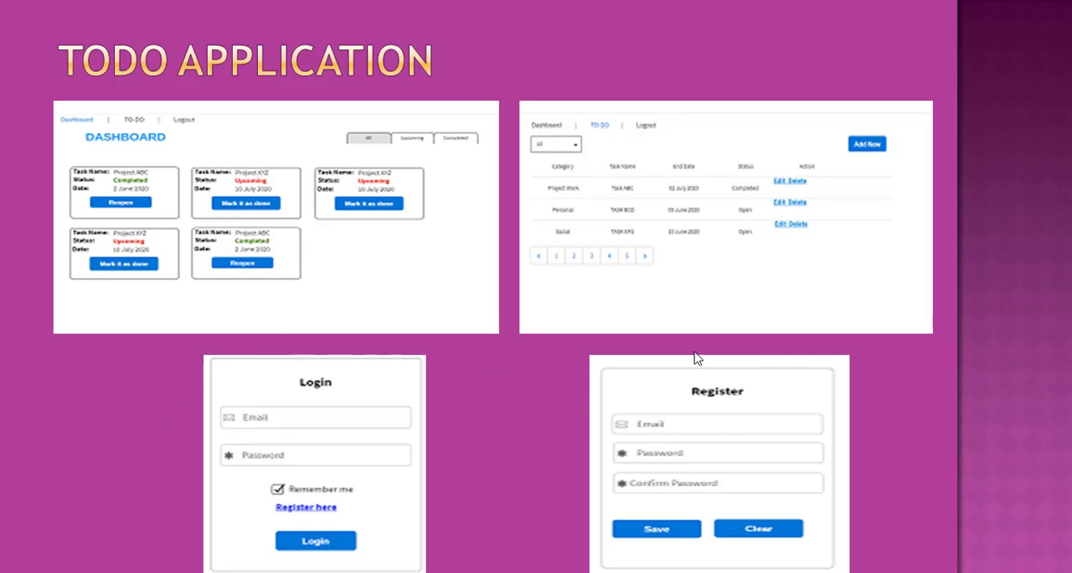
mouse_move(302, 453)
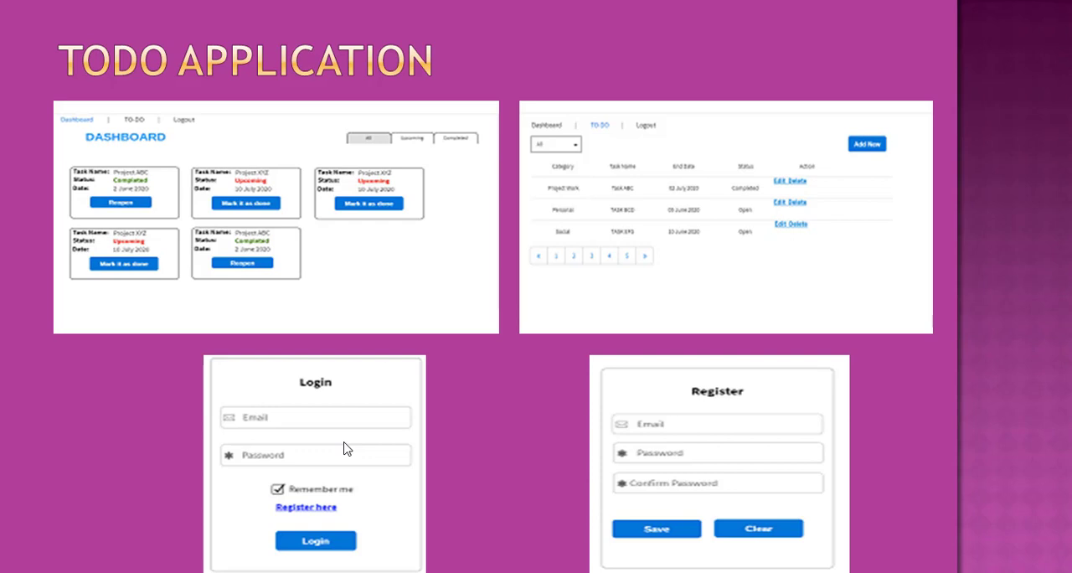
mouse_move(327, 239)
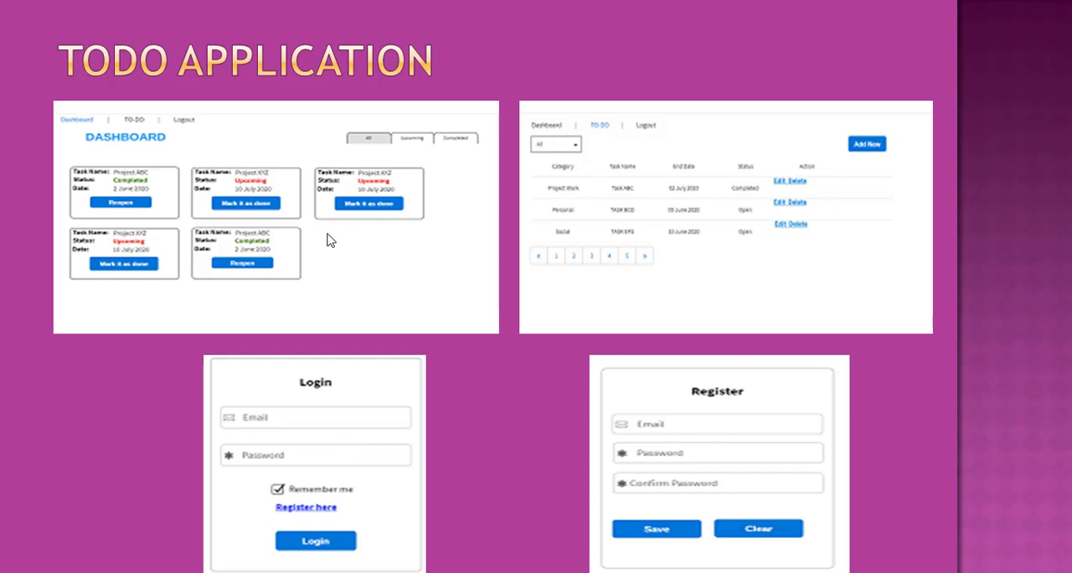
mouse_move(372, 438)
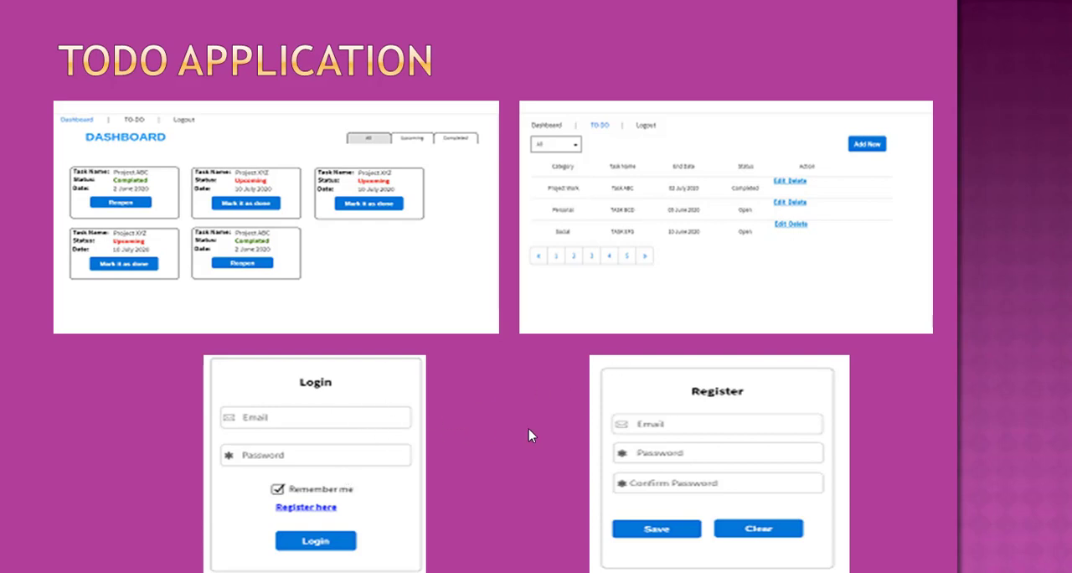
mouse_move(643, 389)
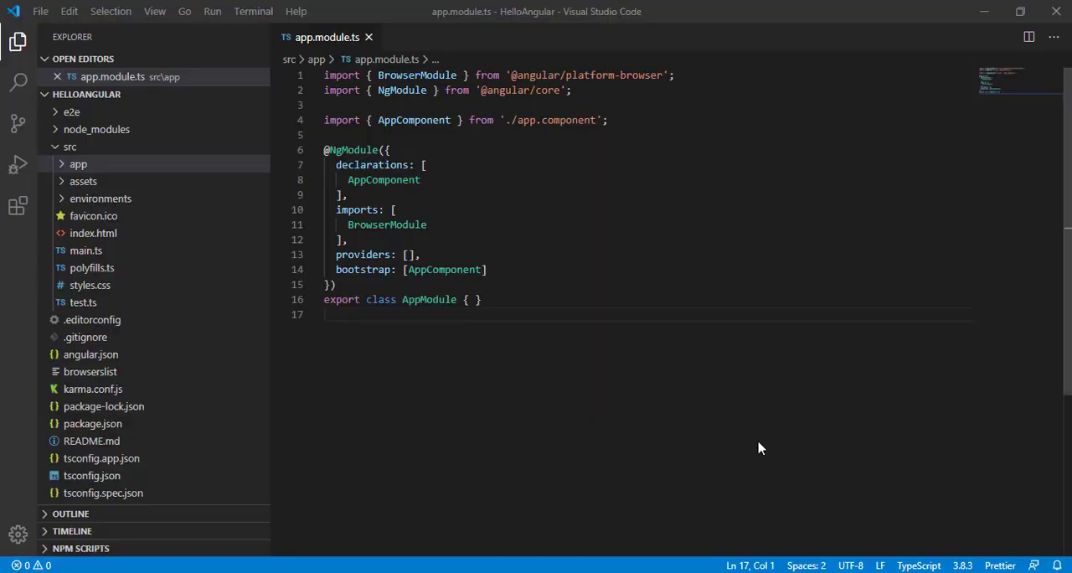
mouse_move(154, 11)
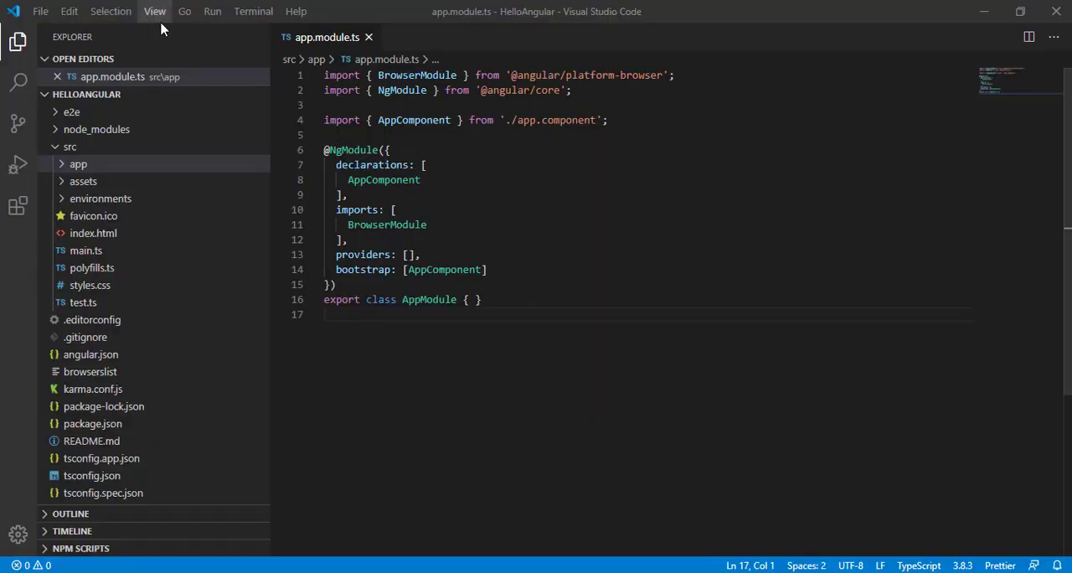
Step: Show the integrated PowerShell terminal panel from the View menu
left_click(155, 11)
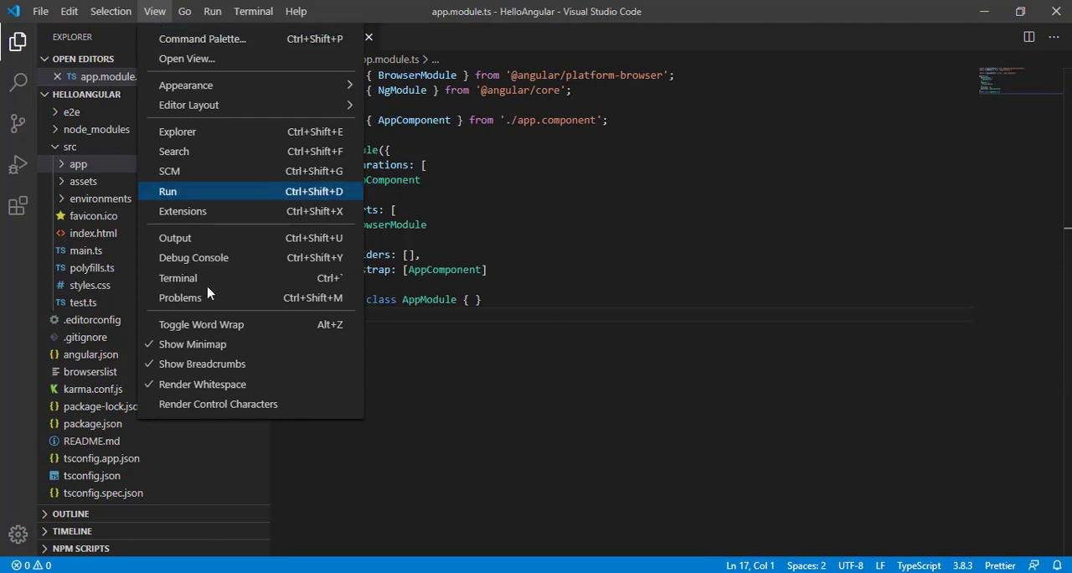
left_click(178, 277)
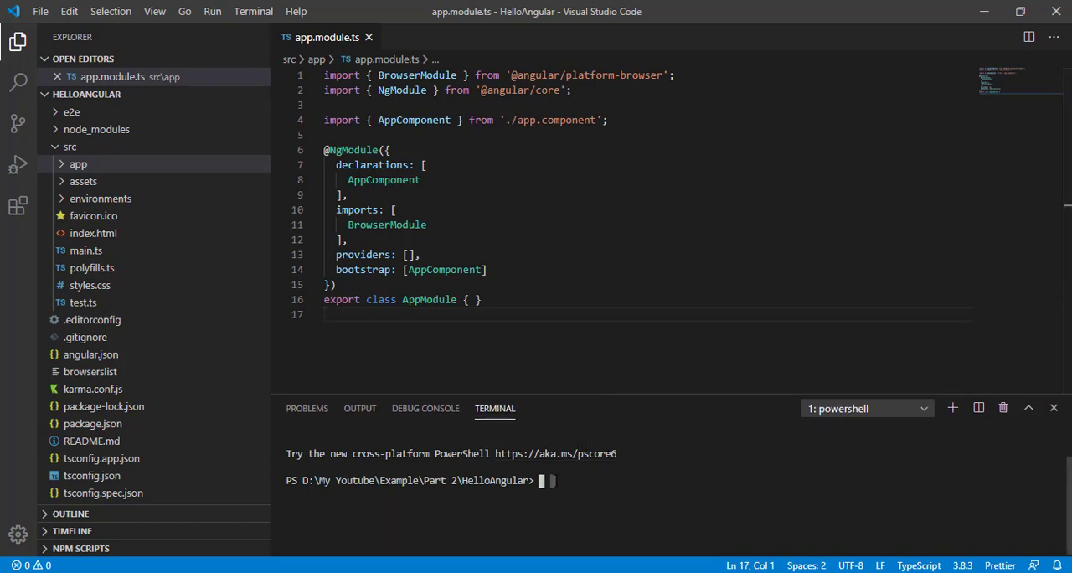
Step: Enter the 'ng g m DashBoard' command, correcting the misspelled module name
type("ng g")
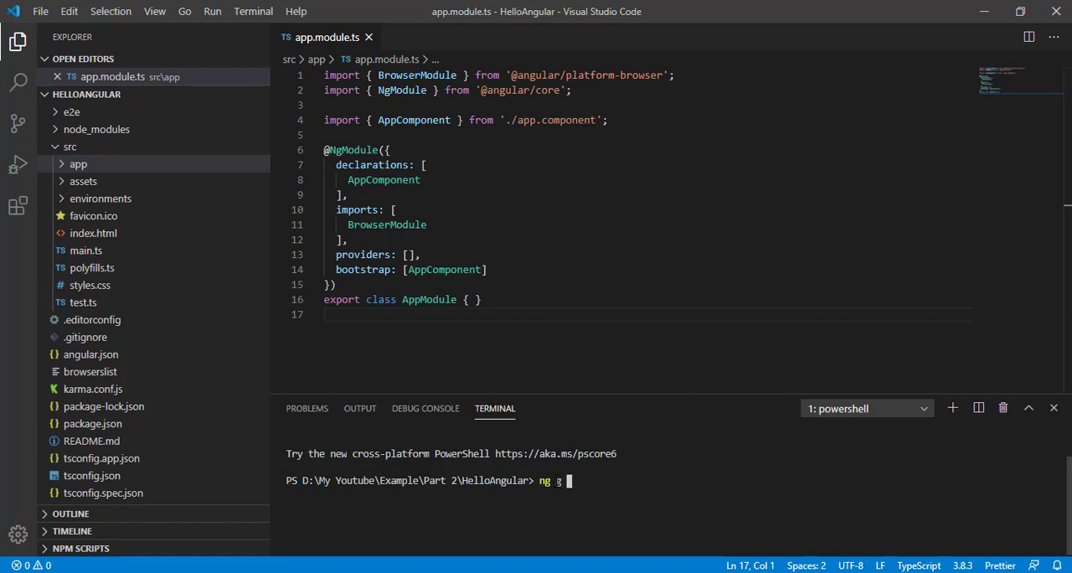
type("m")
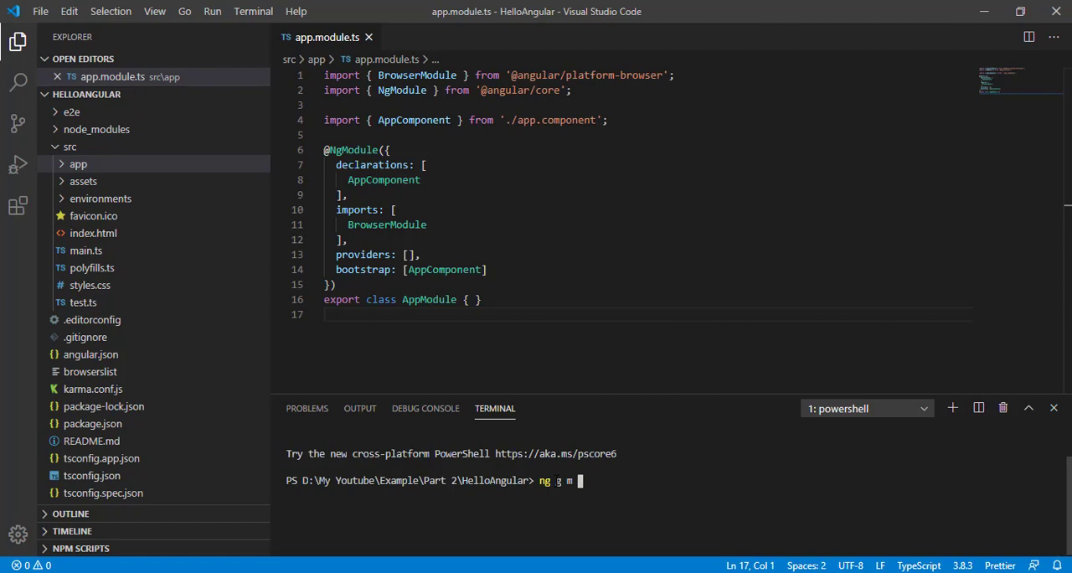
type("d")
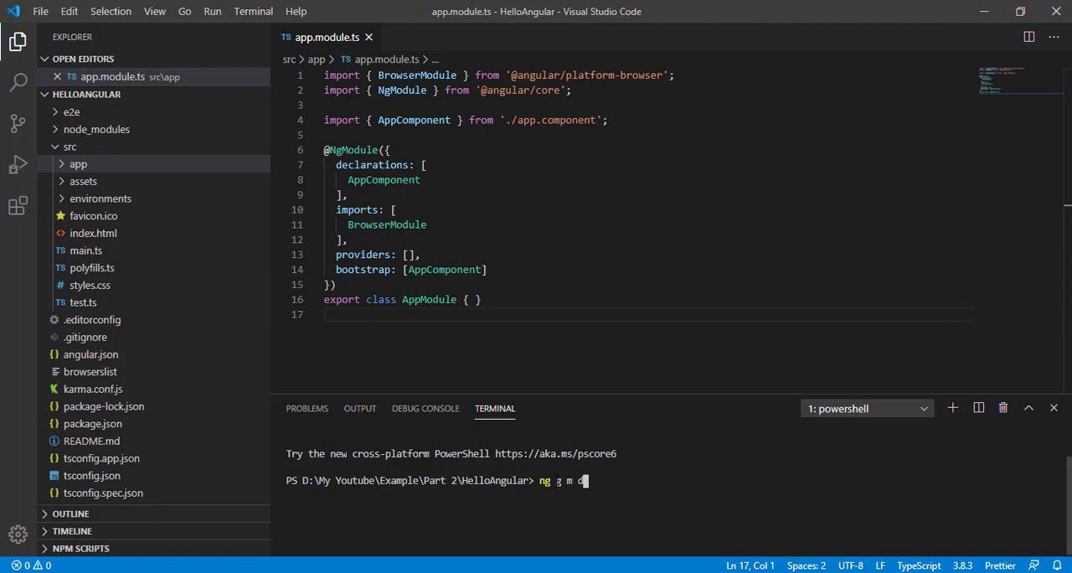
type("as")
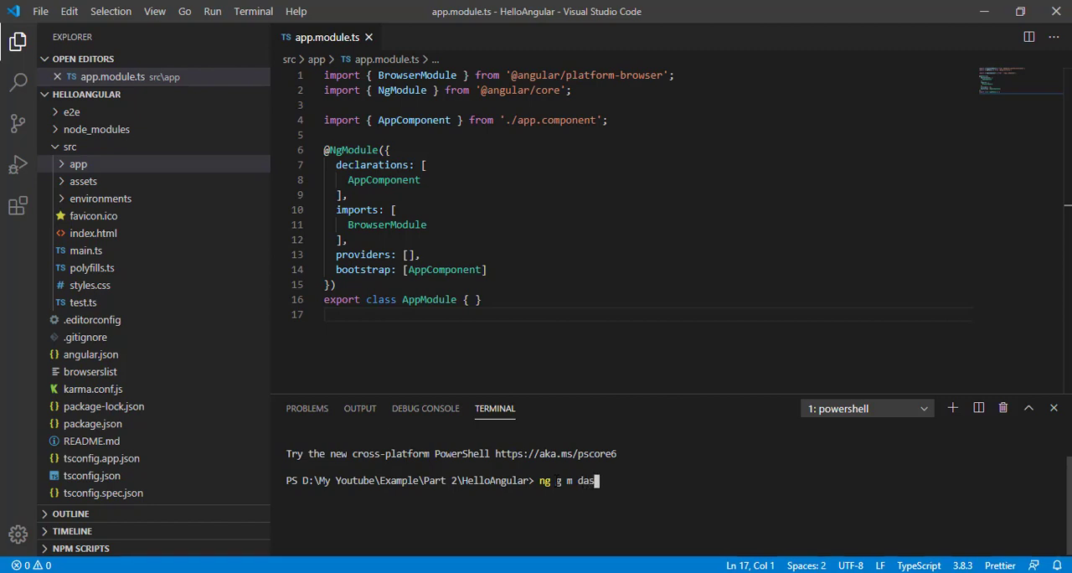
key("Backspace")
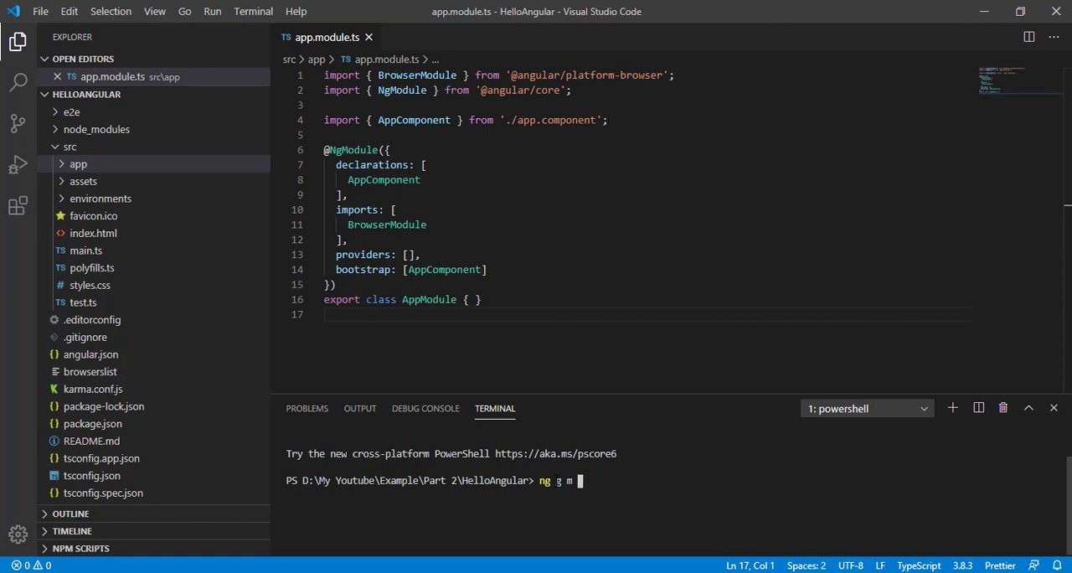
type("Dashb")
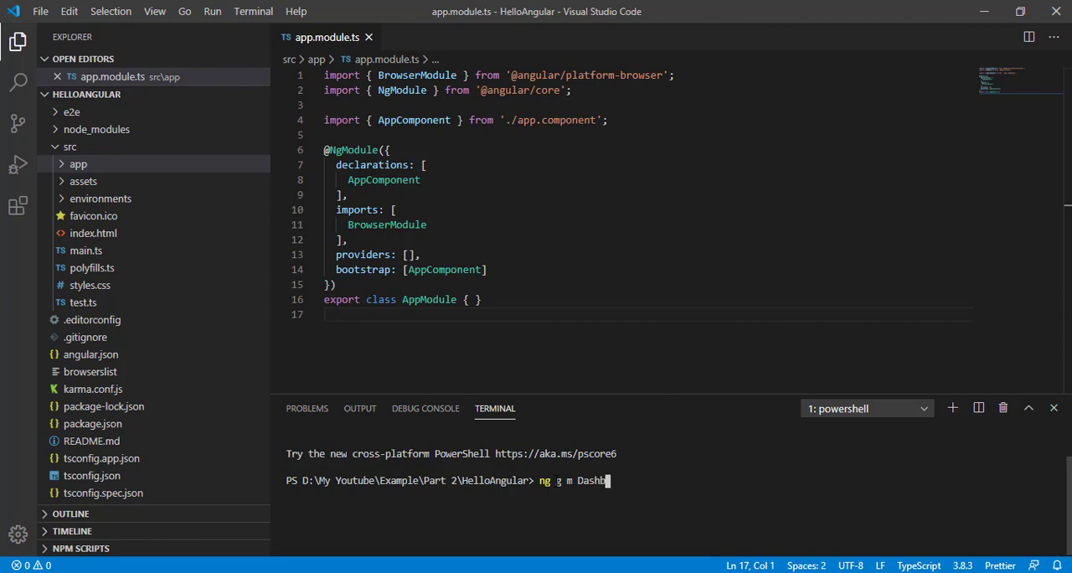
type("Bo")
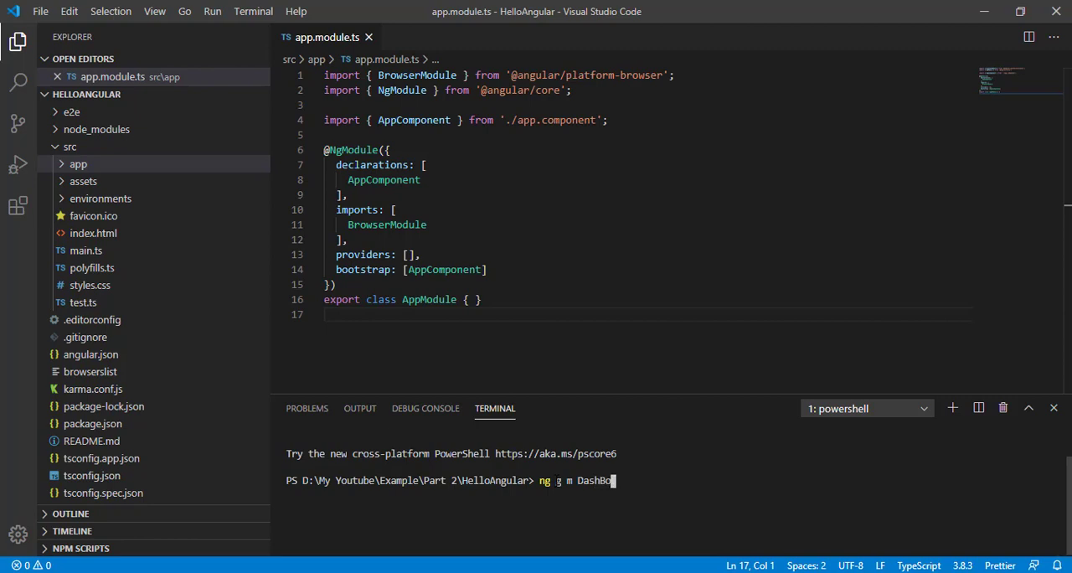
type("ard")
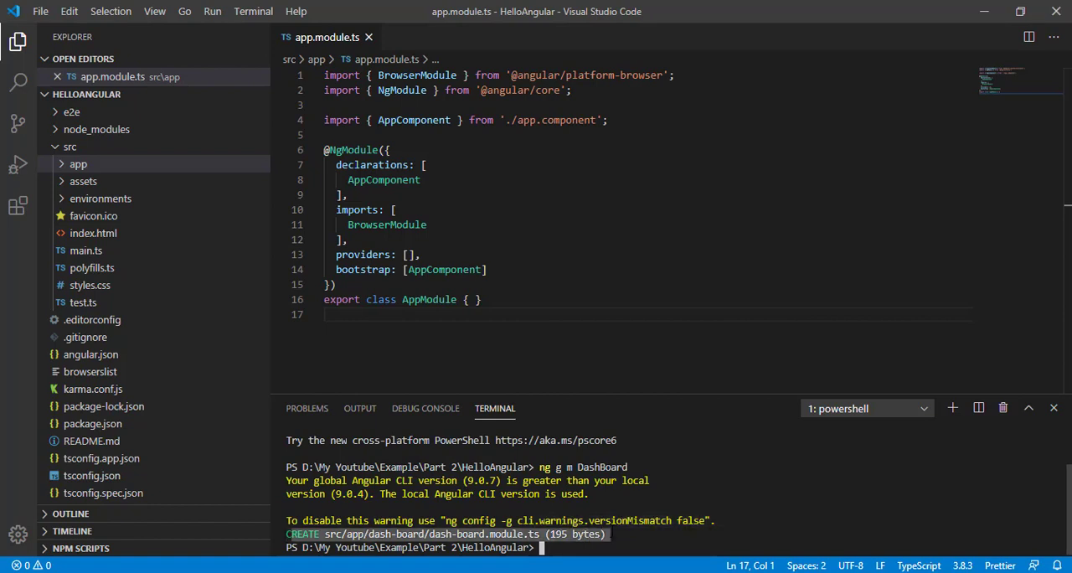
mouse_move(155, 149)
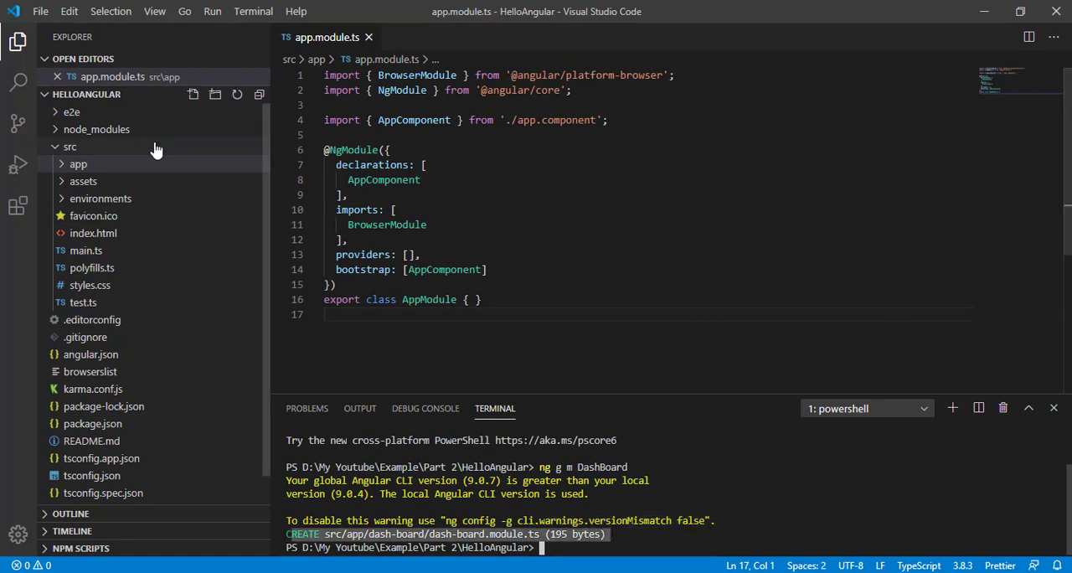
Step: Expand src/app and dash-board, then keep dash-board.module.ts open in the editor
left_click(78, 164)
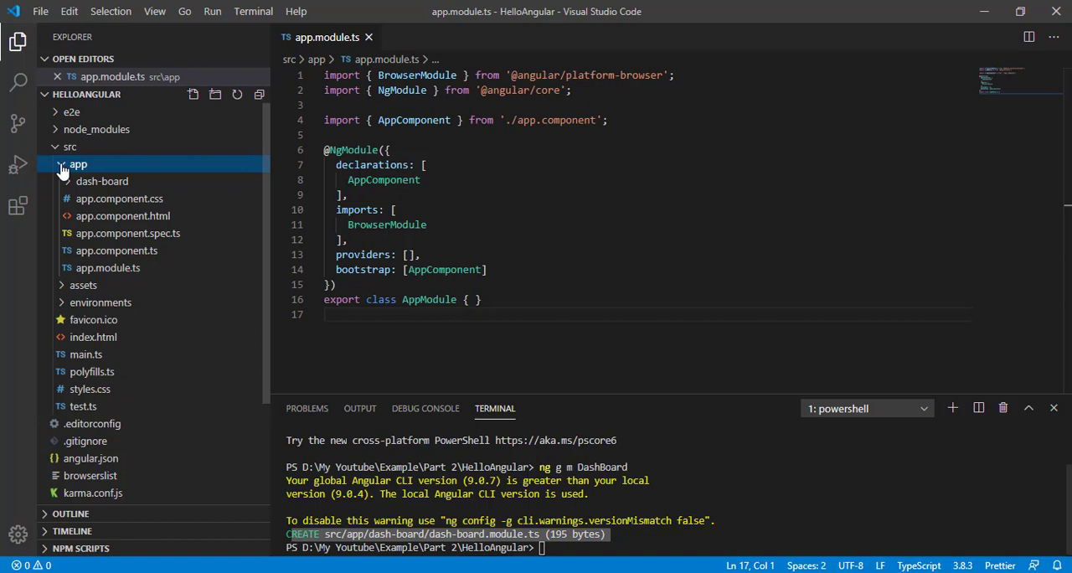
mouse_move(102, 181)
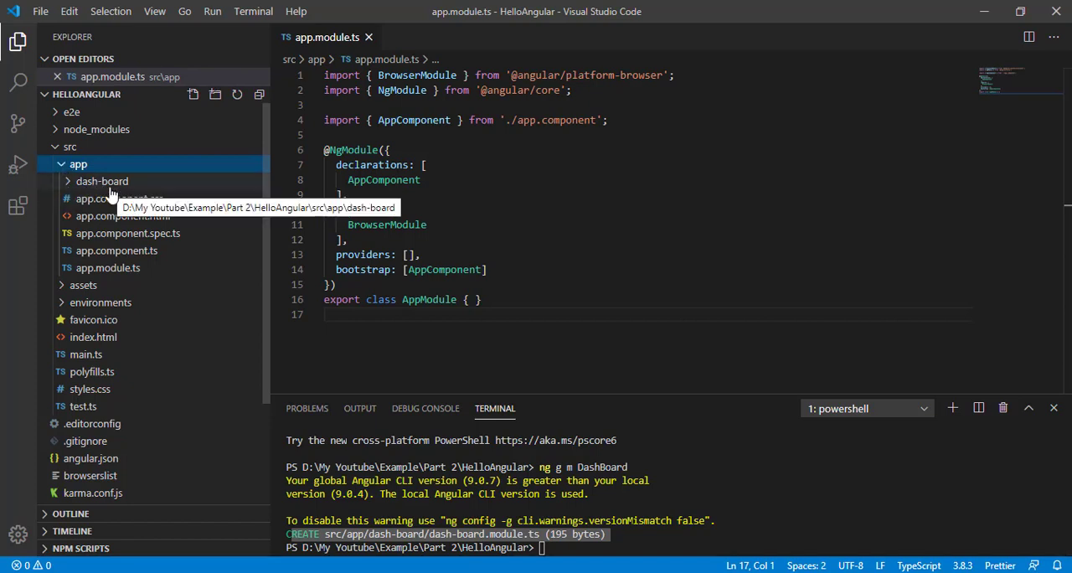
mouse_move(69, 186)
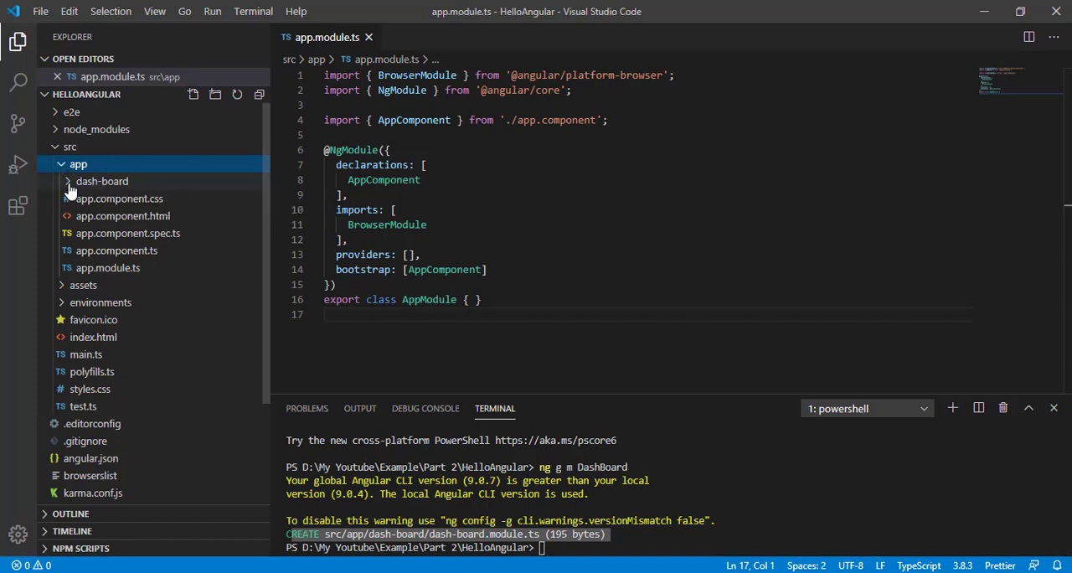
left_click(102, 181)
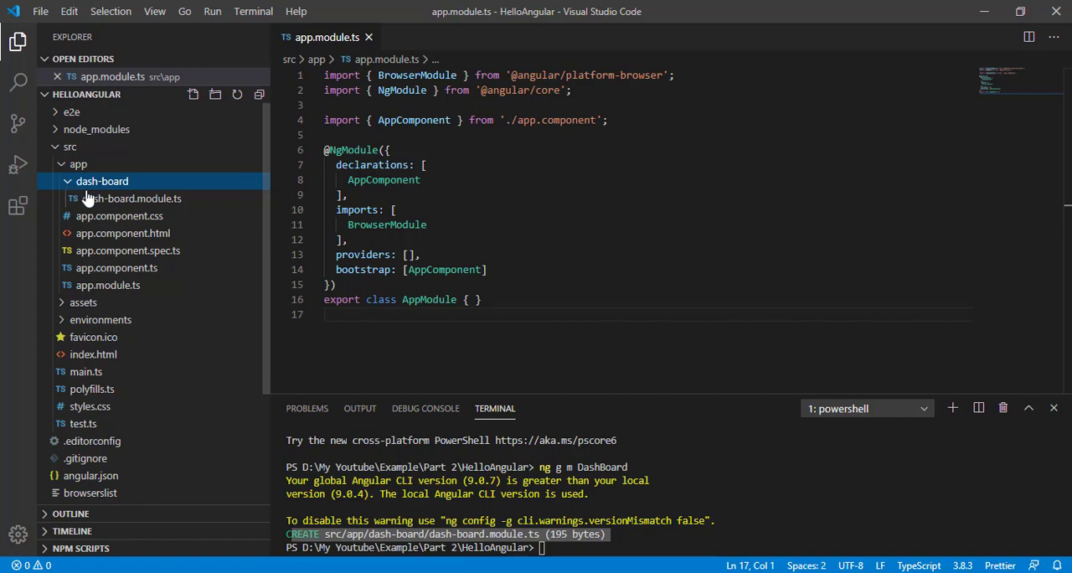
left_click(130, 216)
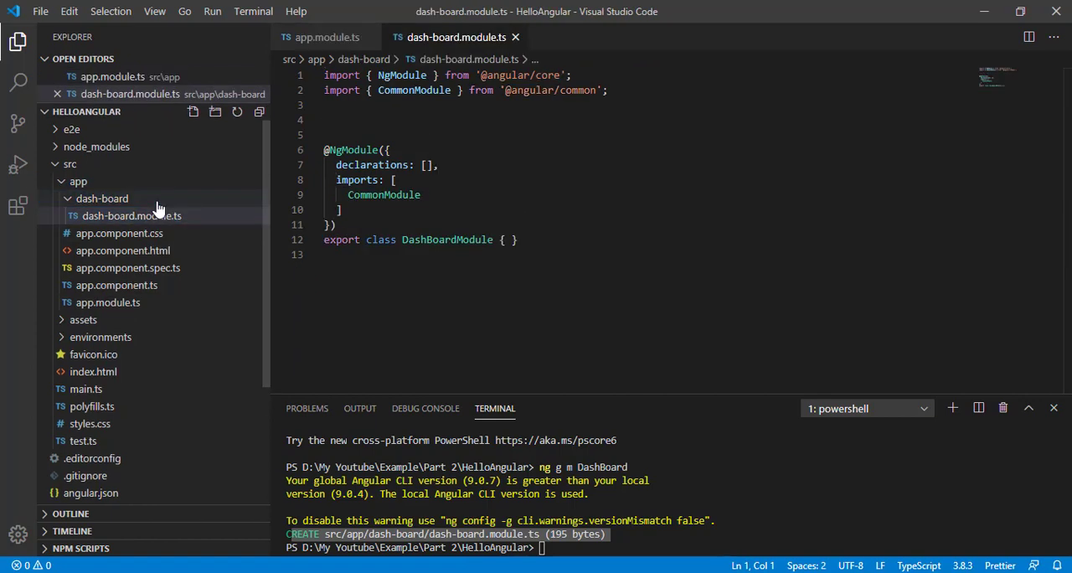
double_click(384, 194)
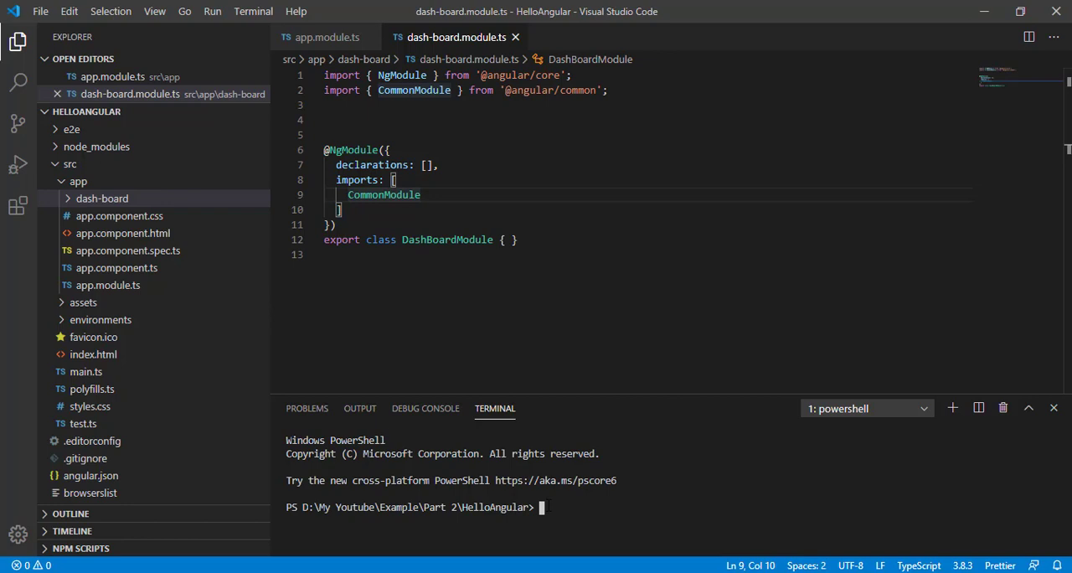
Step: Run 'ng g m Account', then enter 'ng g m Todo' for the second module
type("ng")
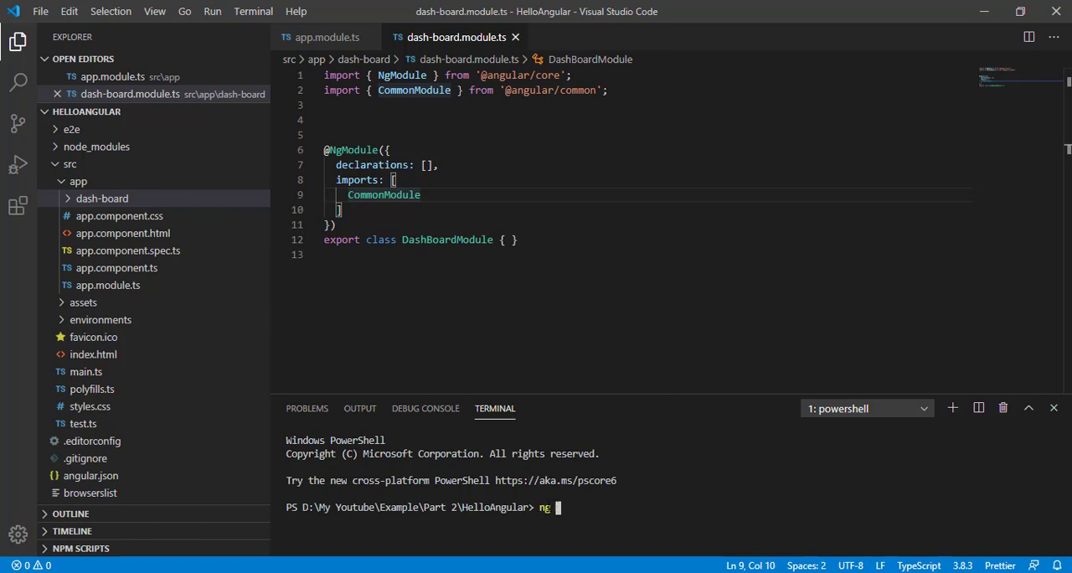
type("g m A")
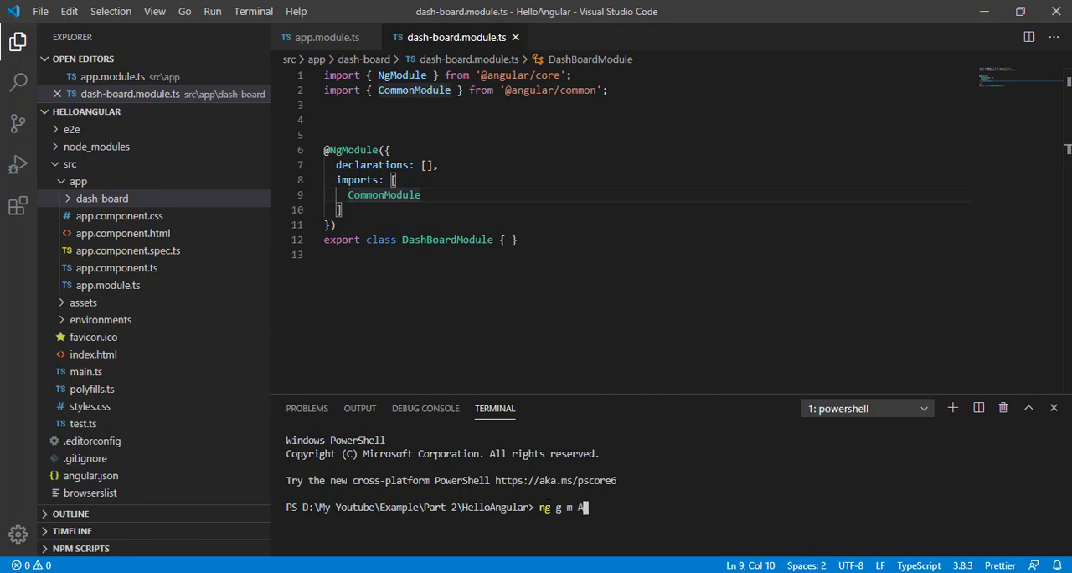
type("ccount")
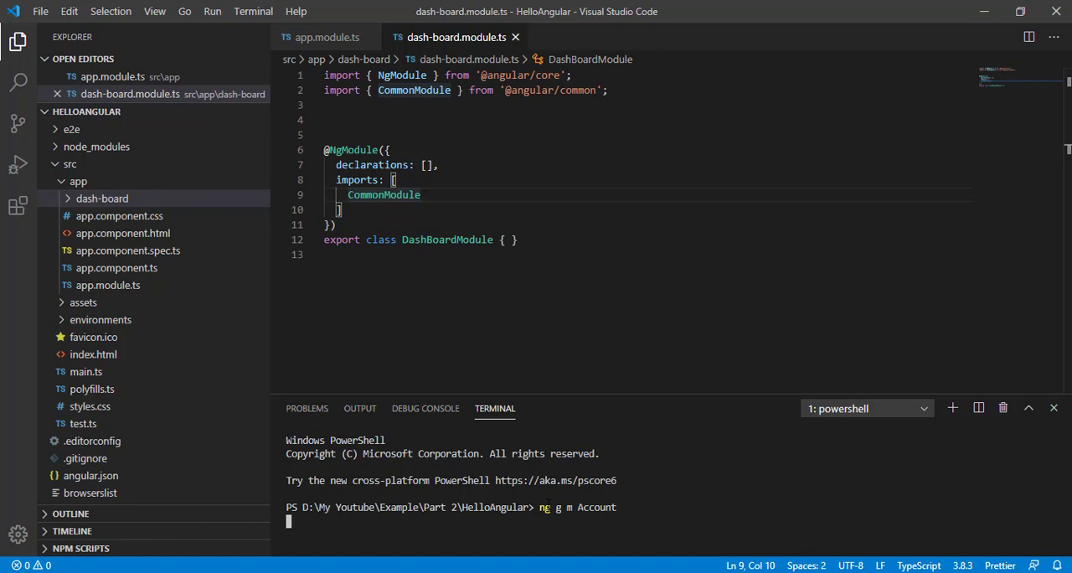
key("enter")
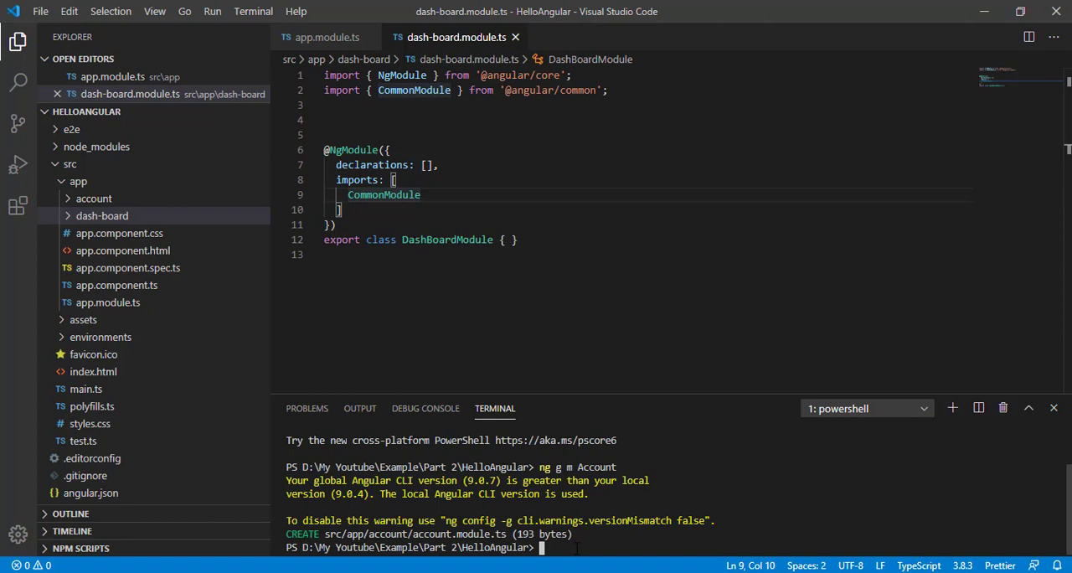
type("ng g m T")
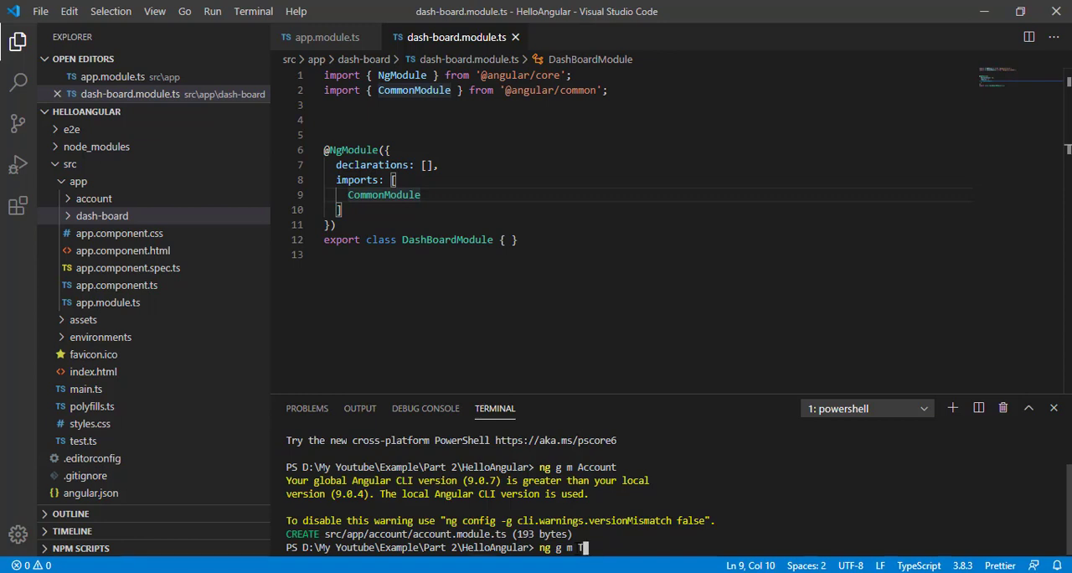
type("odo")
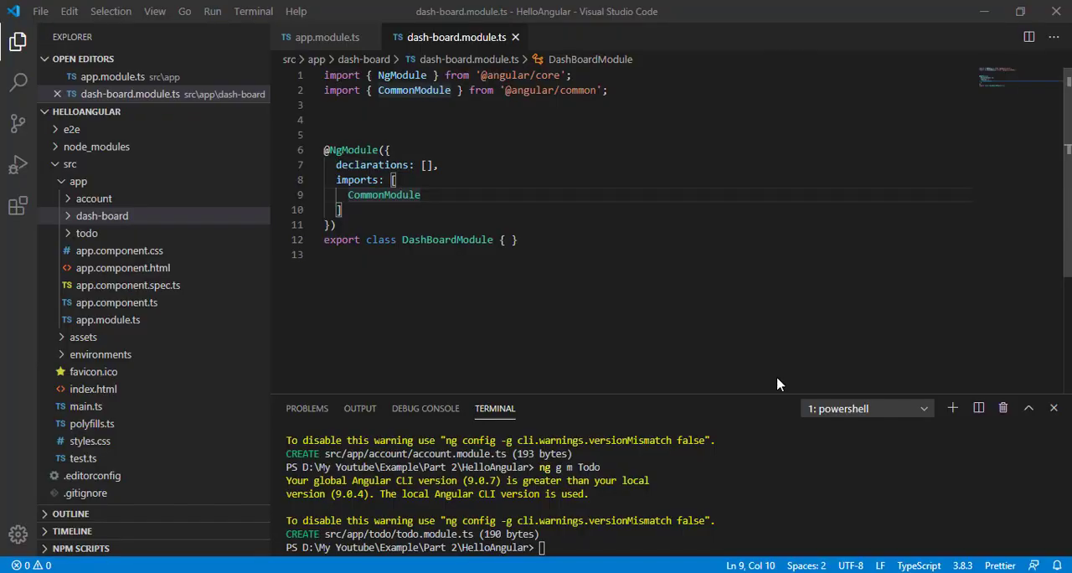
mouse_move(130, 206)
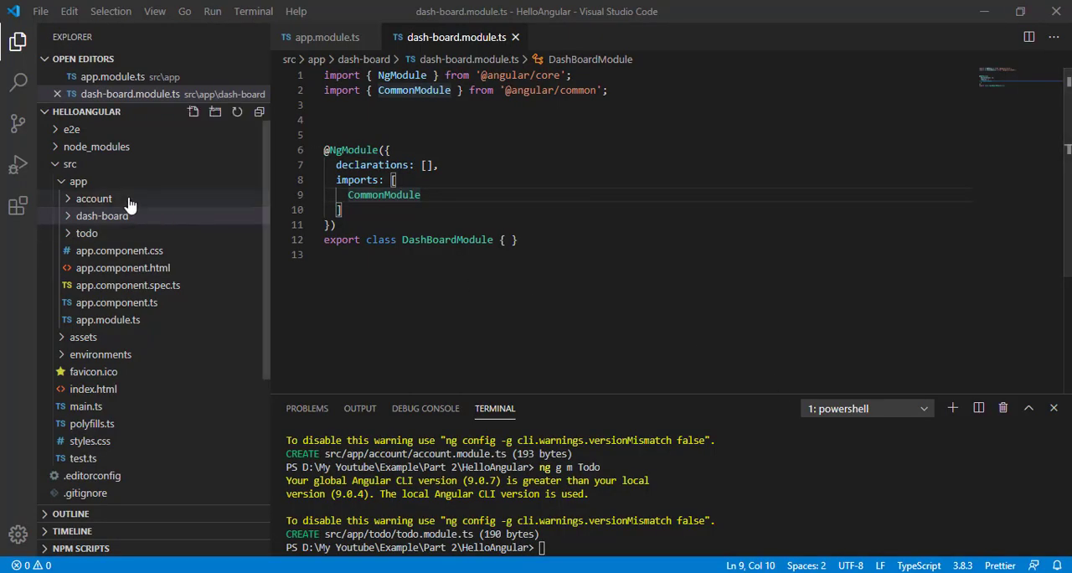
Step: Expand account, dash-board and todo, then highlight 'bootstrap: [AppComponent]' in app.module.ts
left_click(93, 198)
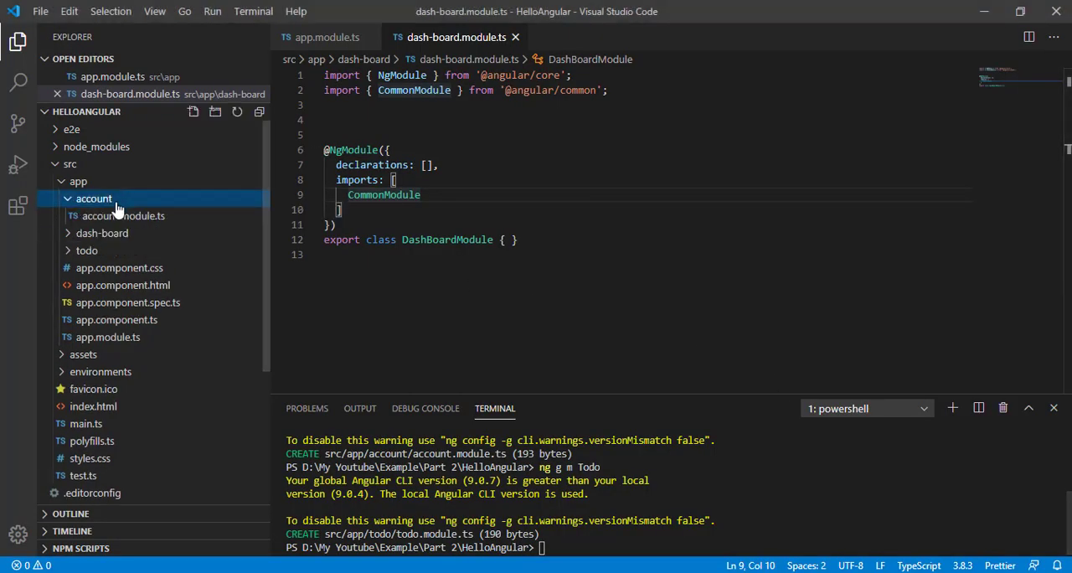
left_click(102, 233)
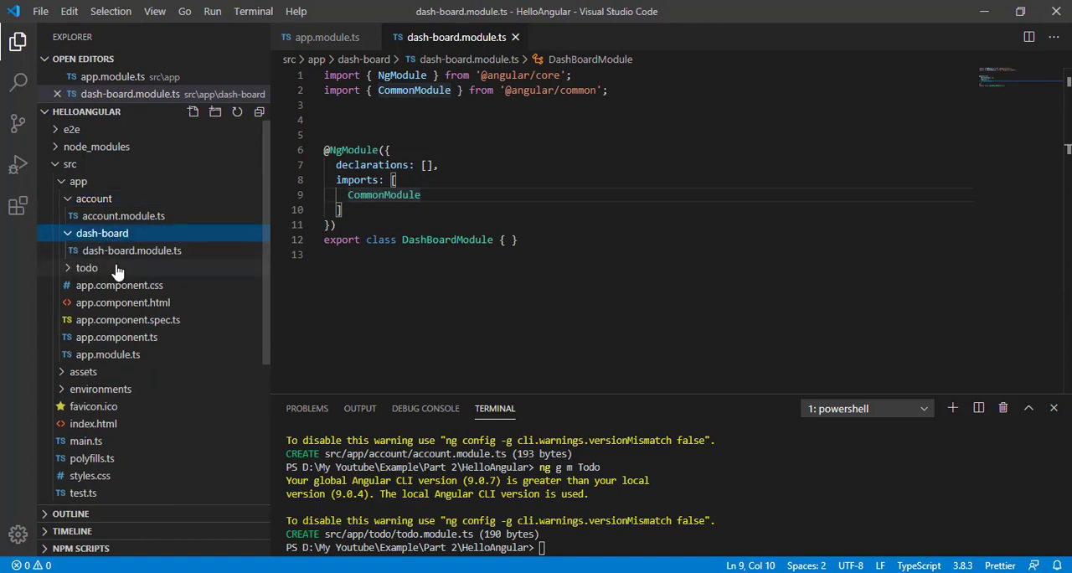
left_click(86, 267)
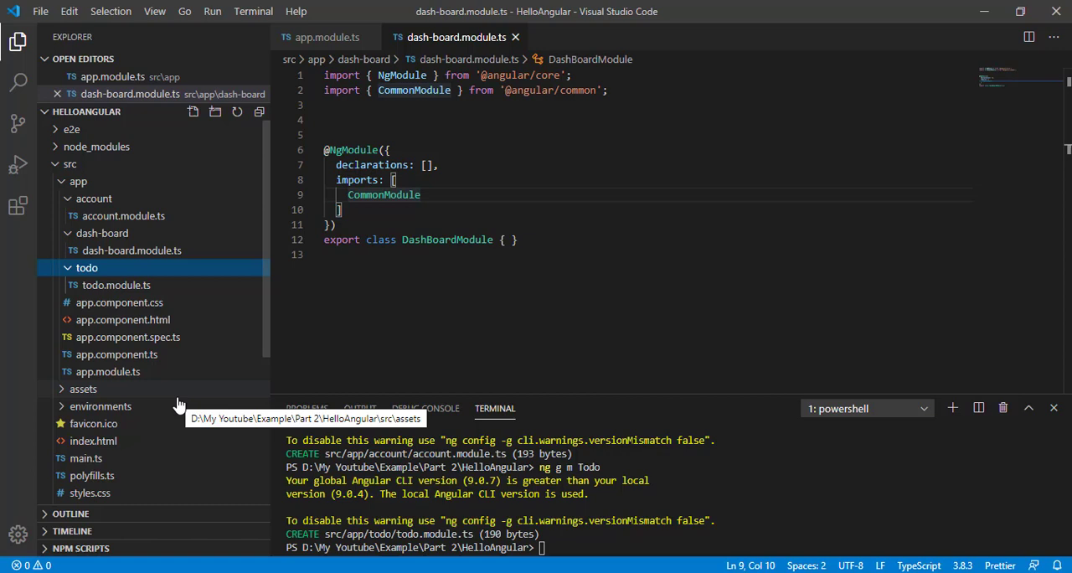
left_click(107, 371)
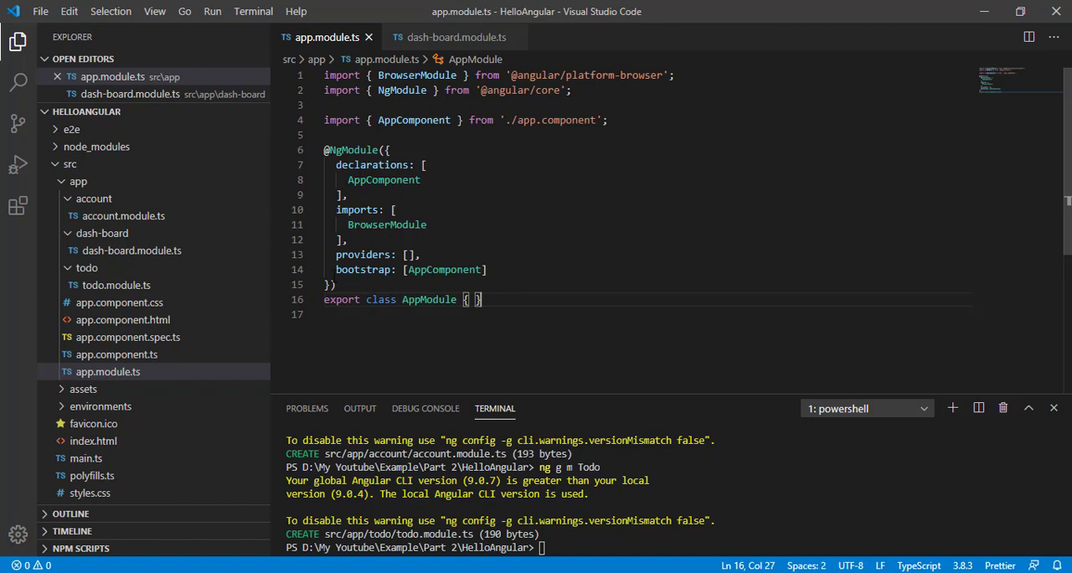
left_click_drag(335, 269, 487, 269)
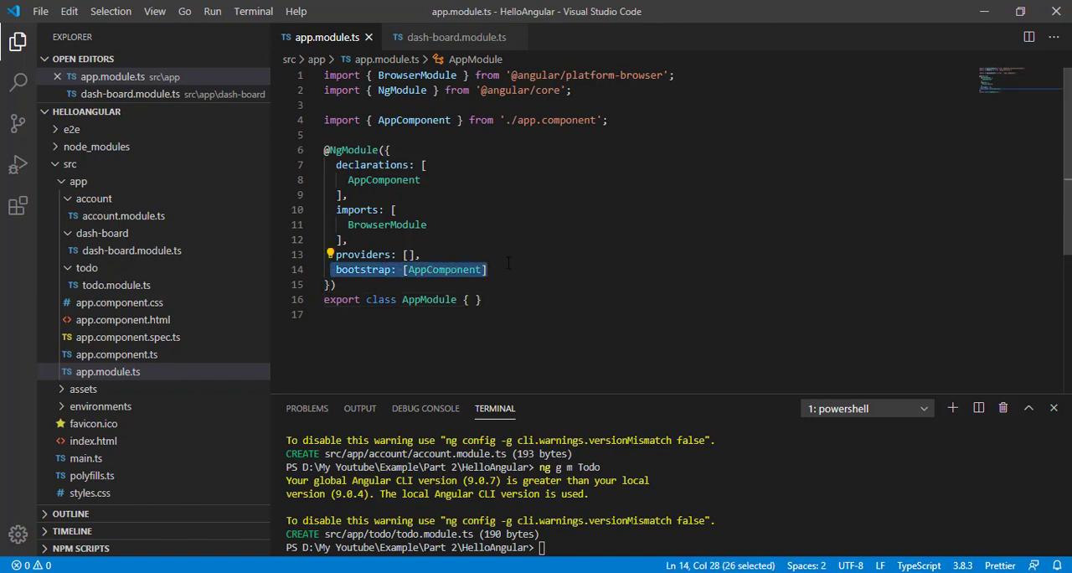